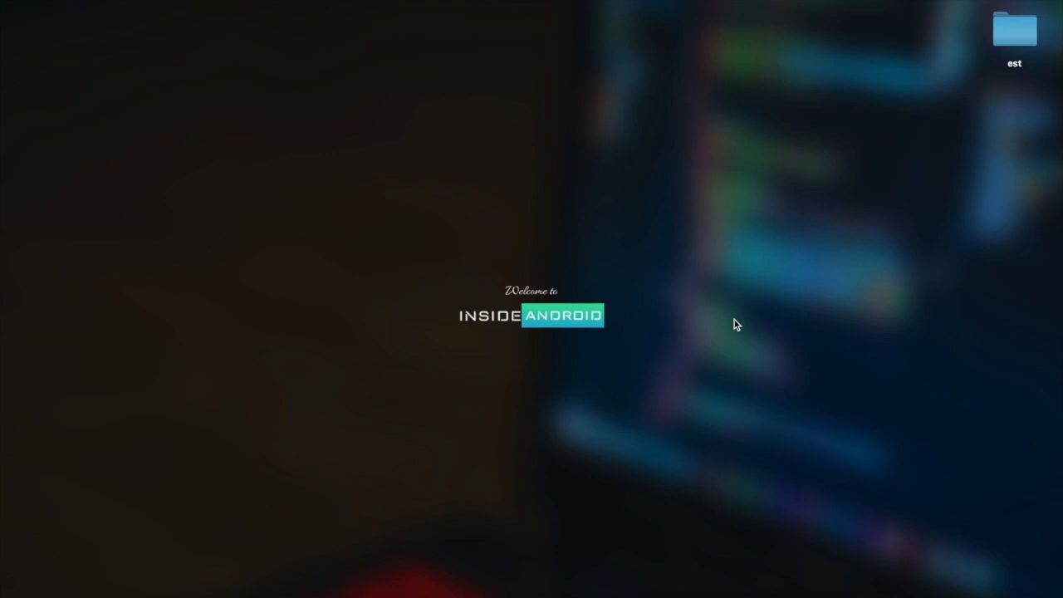
pyautogui.moveTo(571, 595)
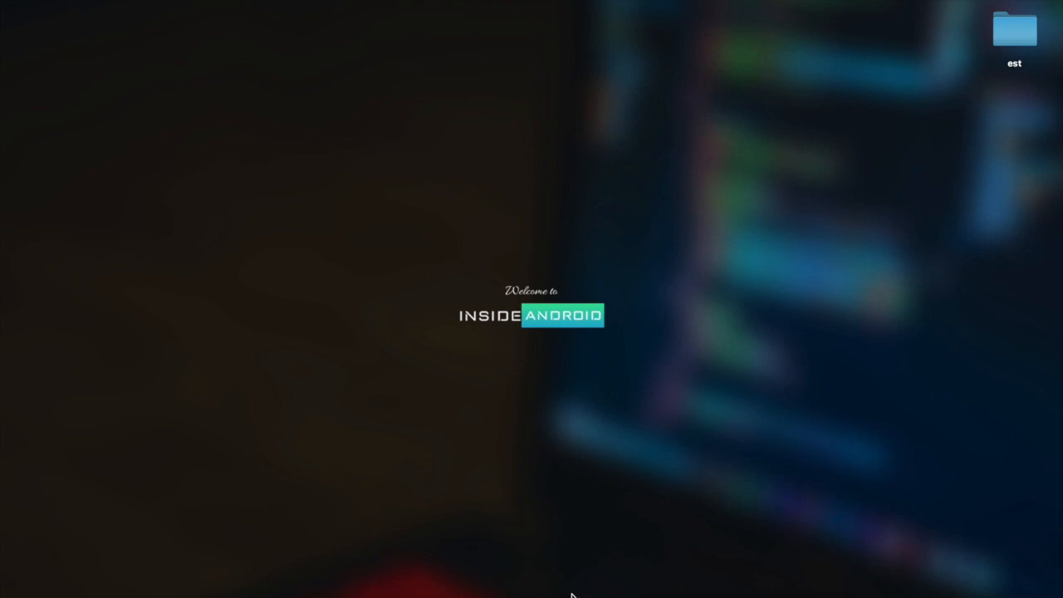
pyautogui.moveTo(551, 589)
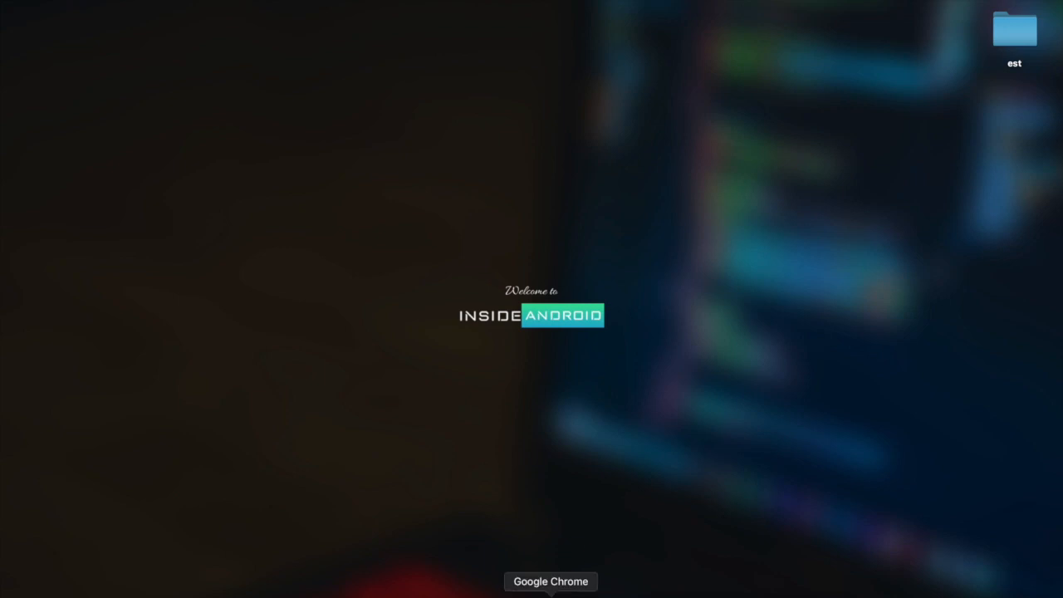
# - Bring Chrome forward and scroll the butterknife GitHub repository down to the gradle folder
pyautogui.click(551, 581)
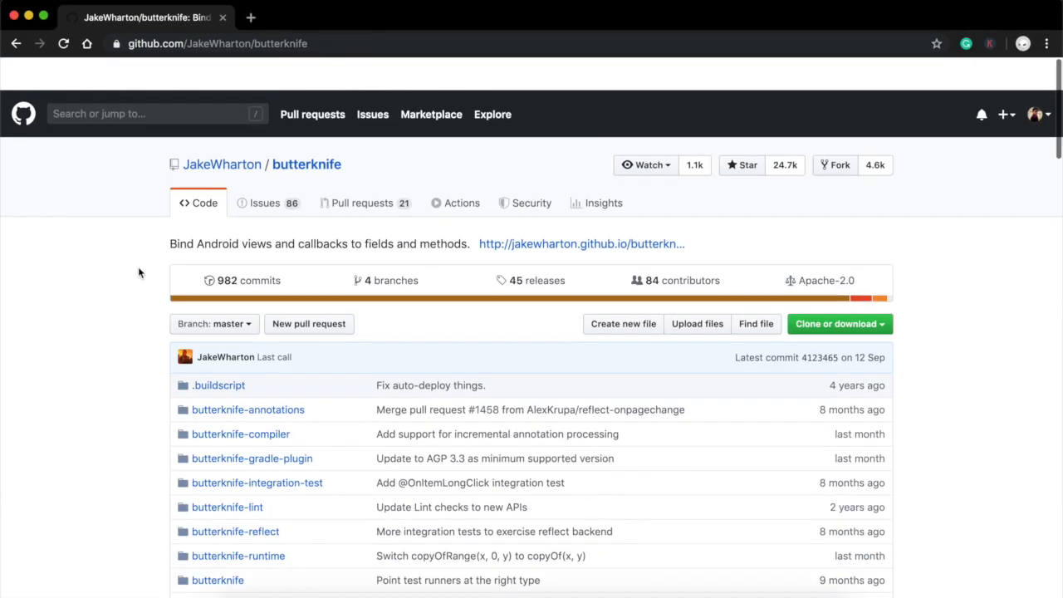
pyautogui.scroll(-3)
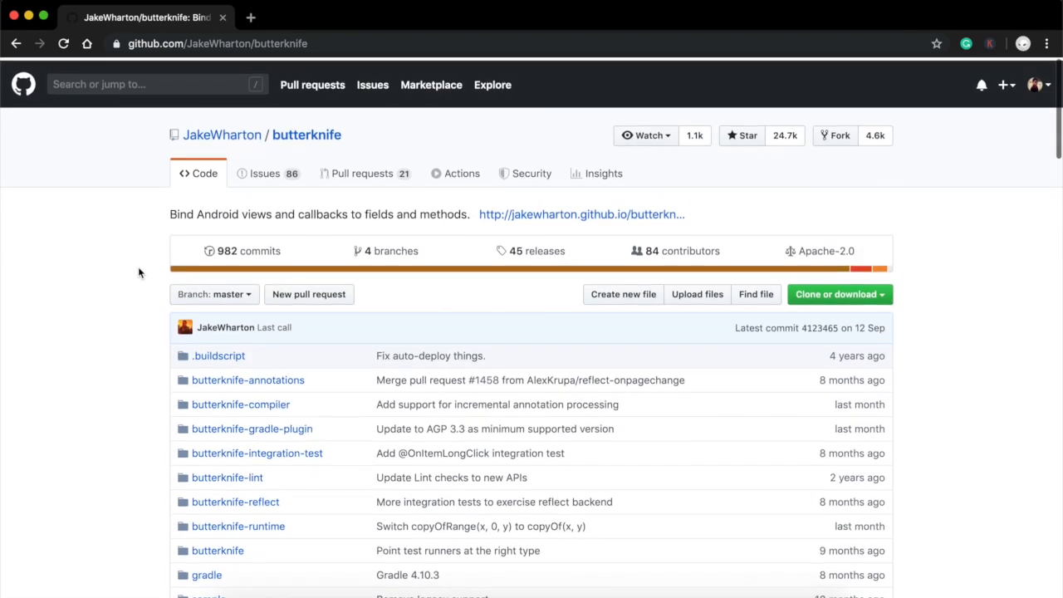
pyautogui.scroll(-3)
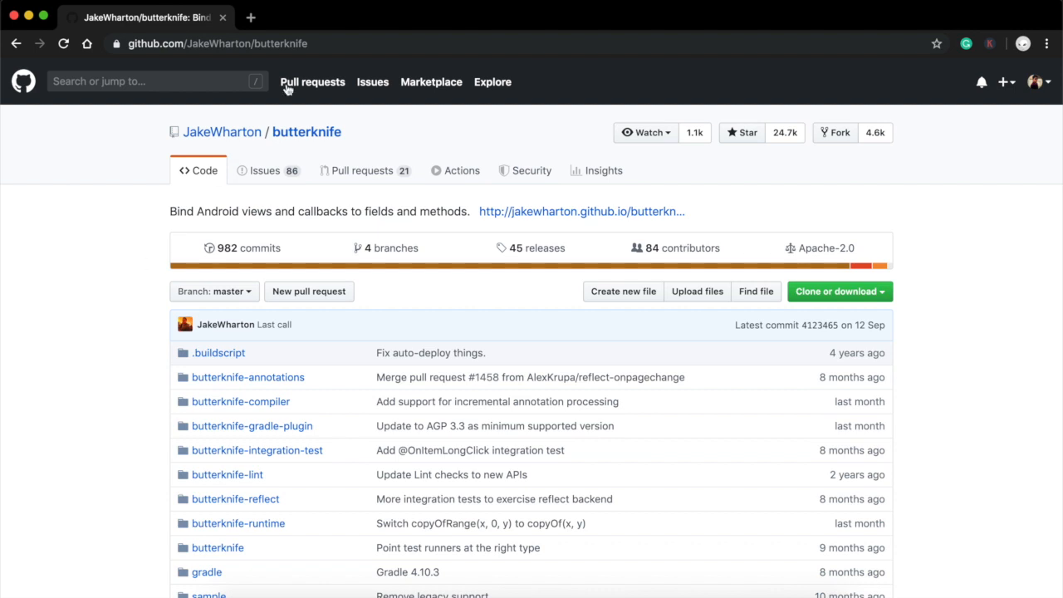
pyautogui.moveTo(53, 336)
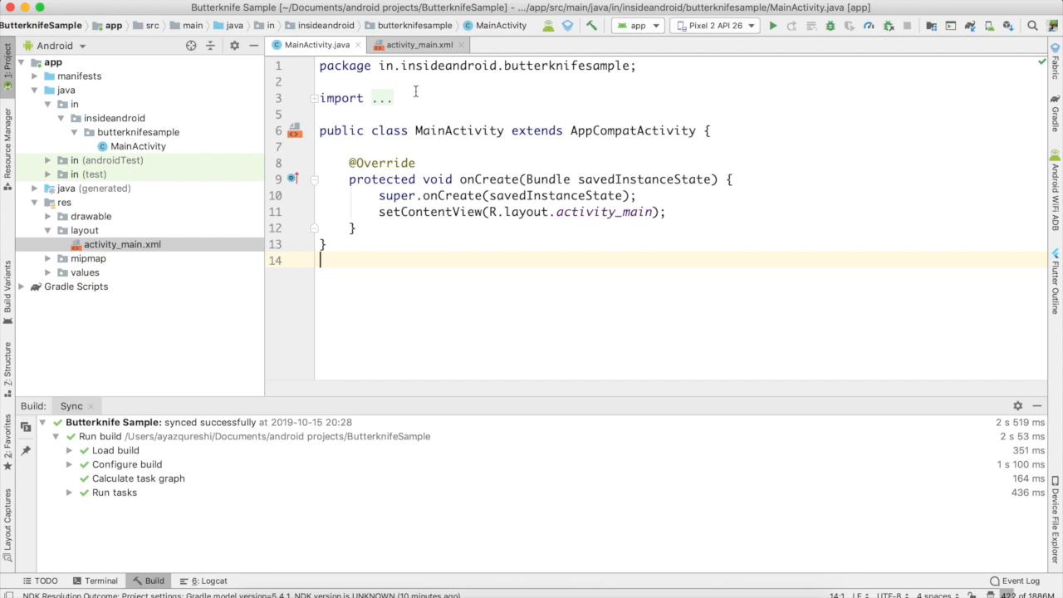
# - Open activity_main.xml to confirm the Hello World! TextView has id 'textview'
pyautogui.click(418, 44)
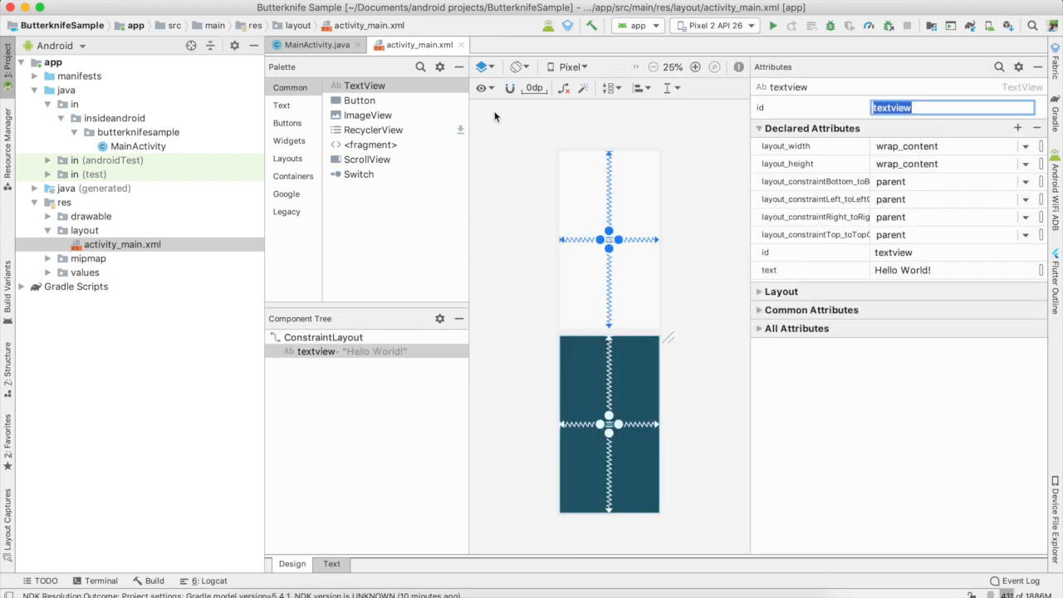
pyautogui.click(314, 45)
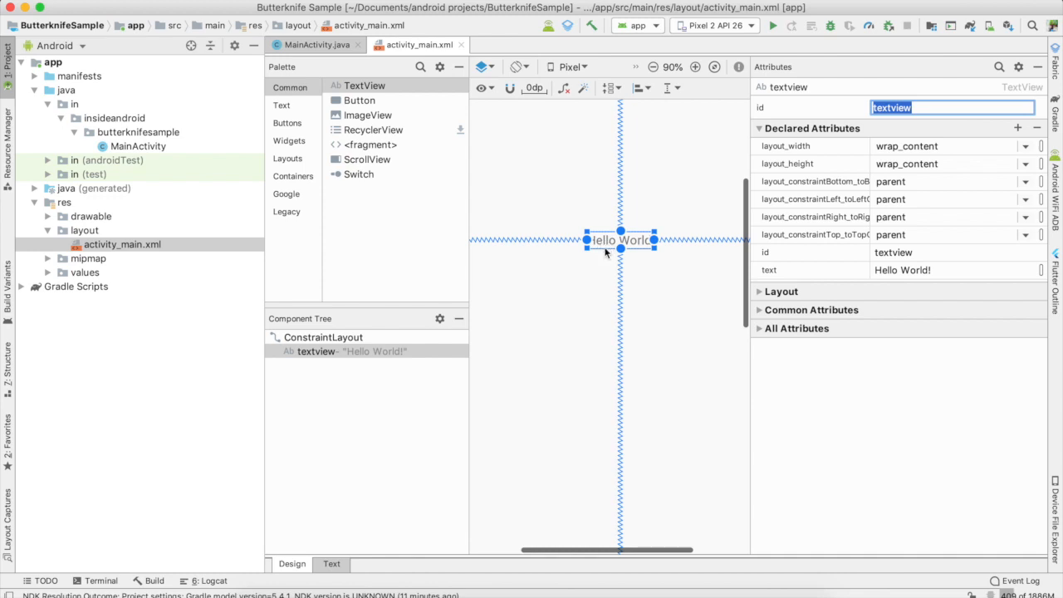
pyautogui.moveTo(608, 282)
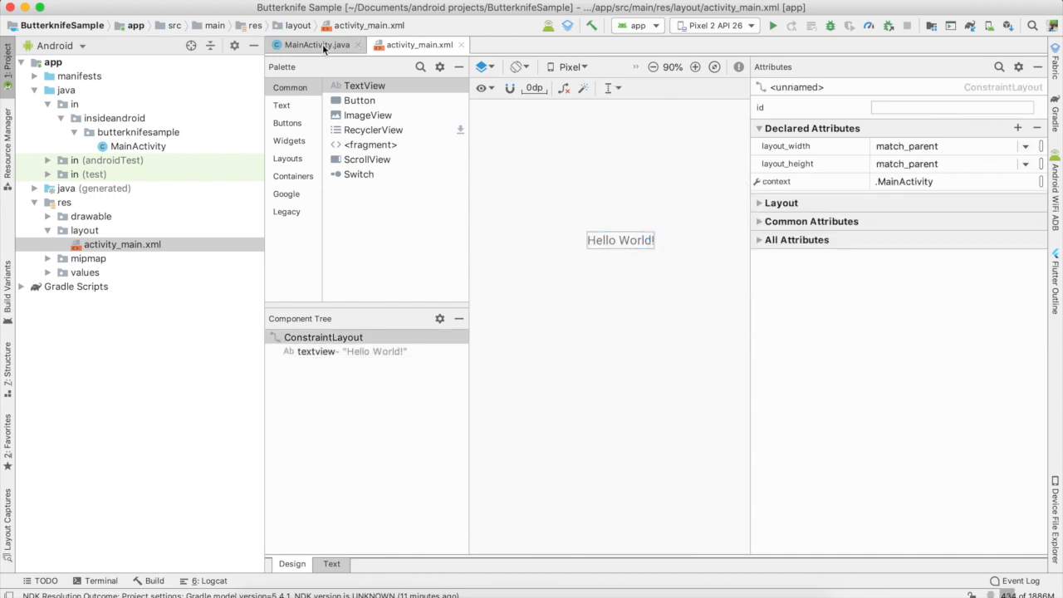
# - Declare a TextView tv in MainActivity and look it up with findViewById(R.id...)
pyautogui.click(314, 44)
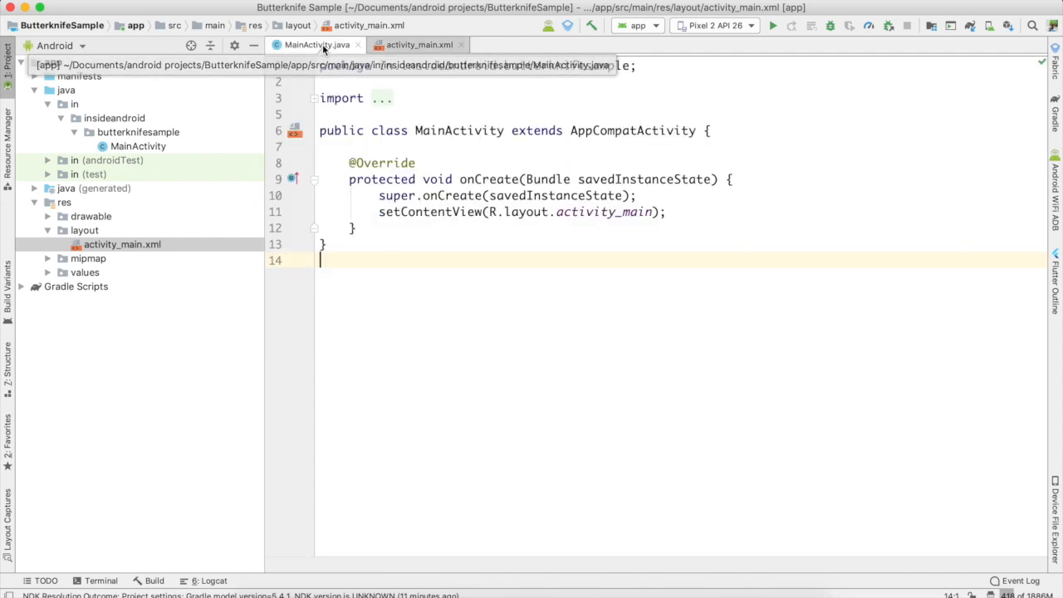
pyautogui.write('TextView e')
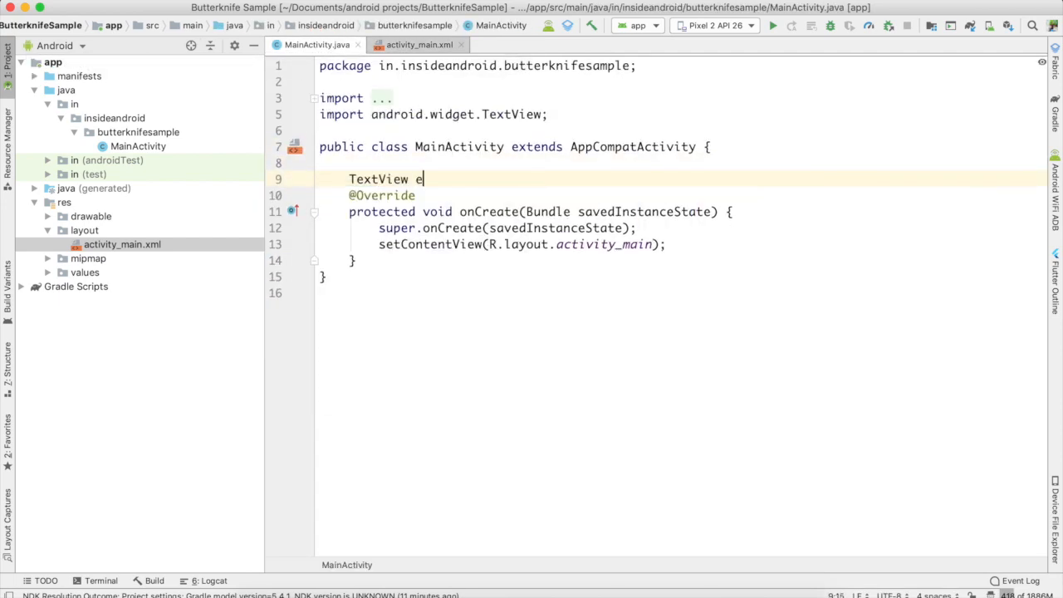
pyautogui.write('tx')
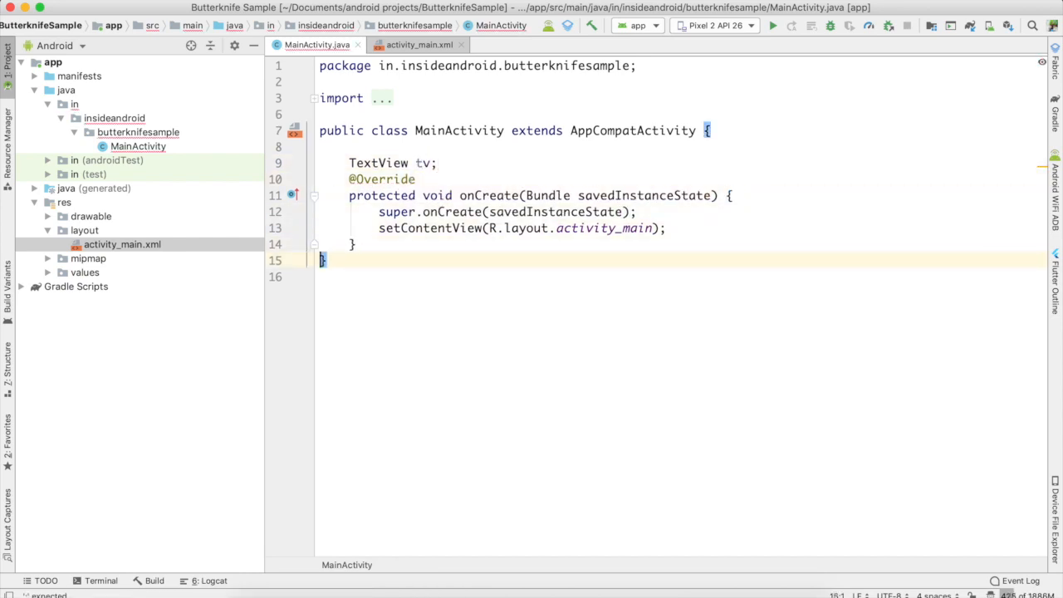
pyautogui.write('tv = find')
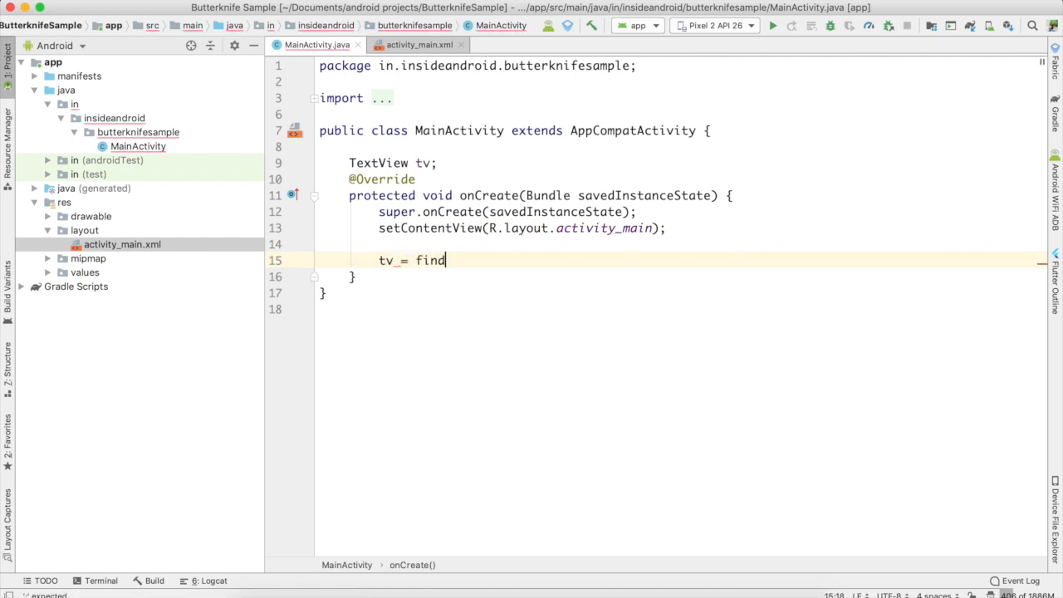
pyautogui.write('ViewById(R.id.')
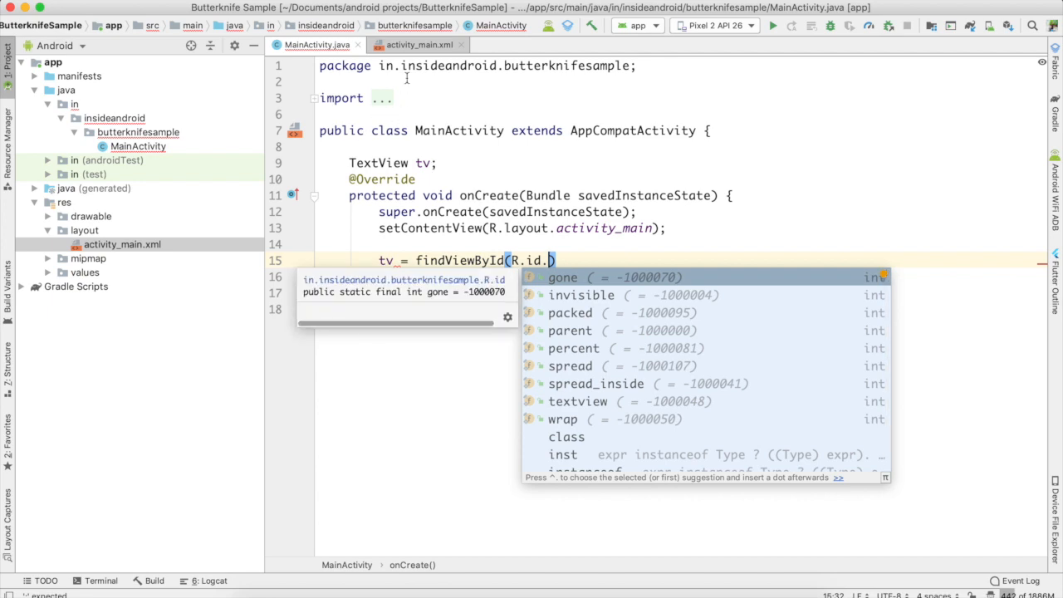
# - Check the layout id, then set tv's text to 'Developed by Inside Android'
pyautogui.click(419, 44)
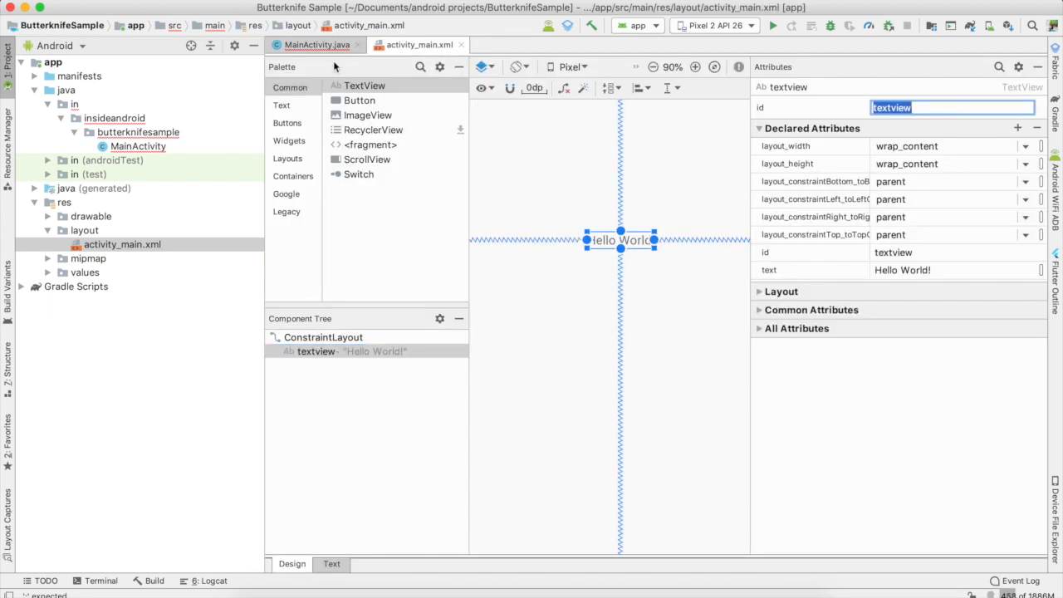
pyautogui.click(315, 45)
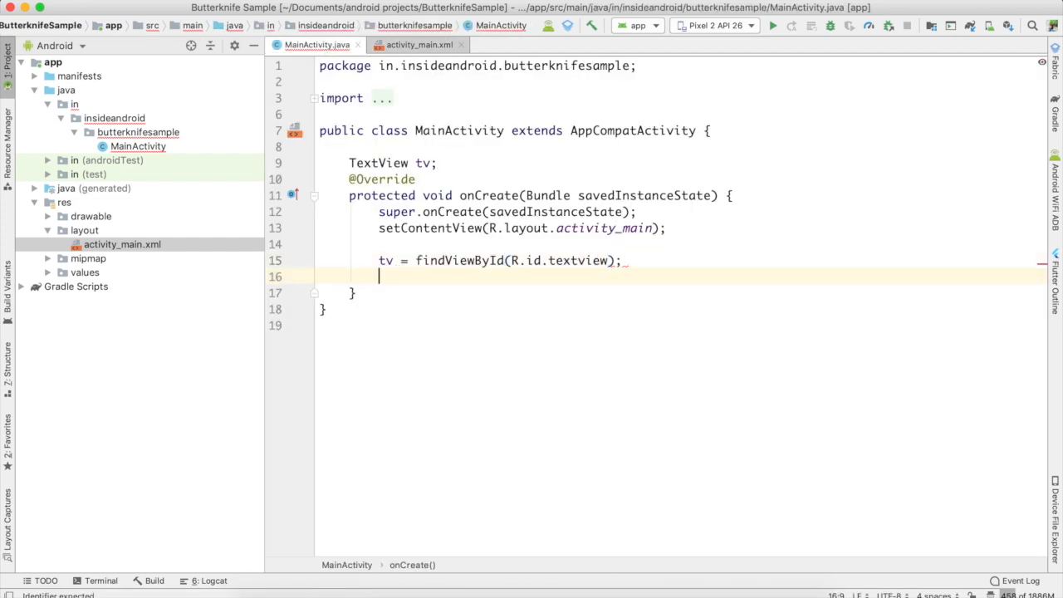
pyautogui.write('tv.se')
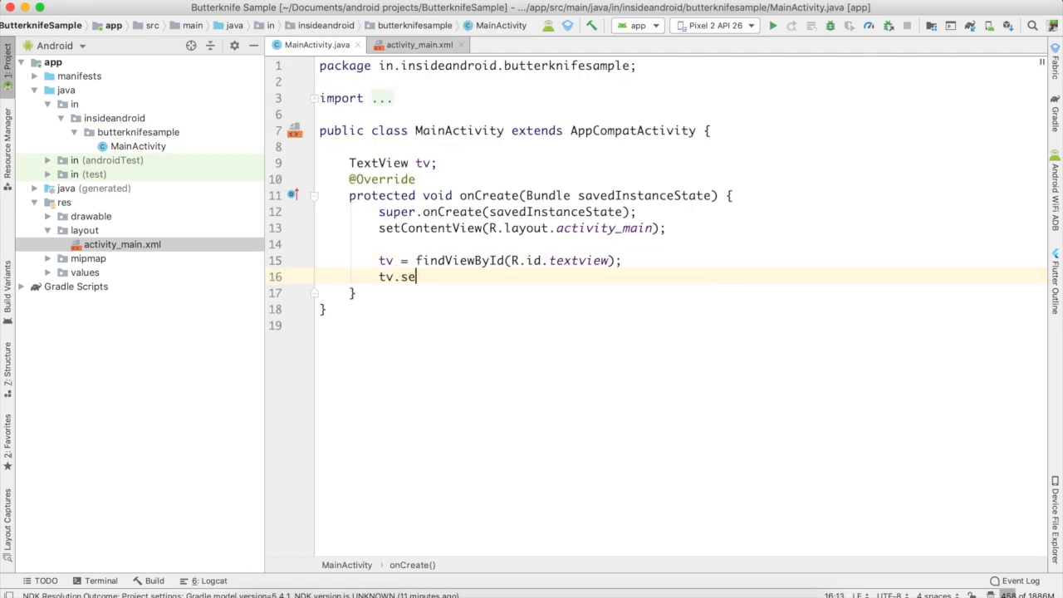
pyautogui.write('tText("");')
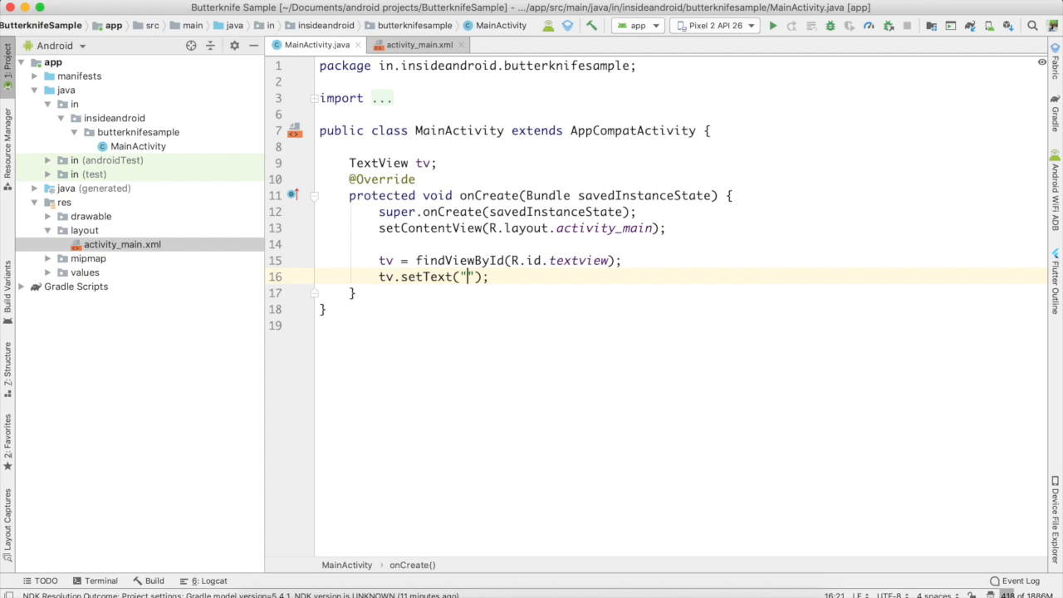
pyautogui.write('Developed by')
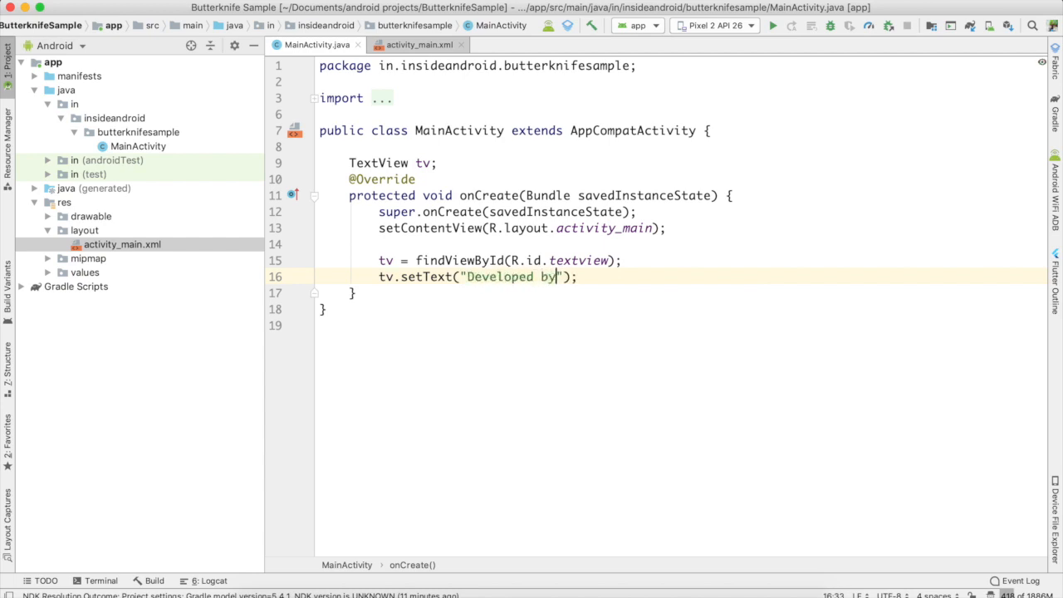
pyautogui.write('Inside A')
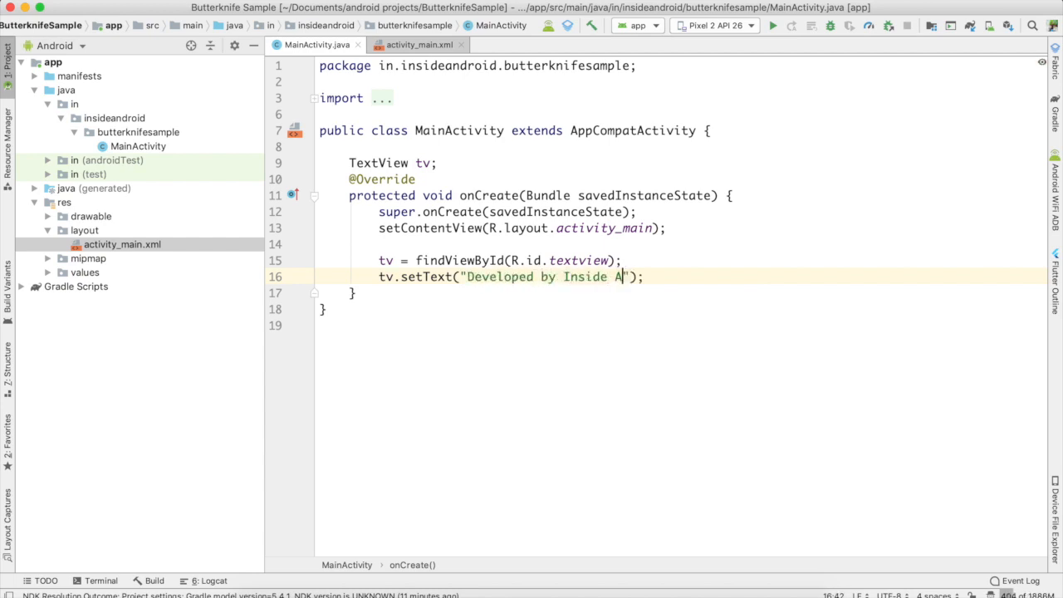
pyautogui.write('ndroid')
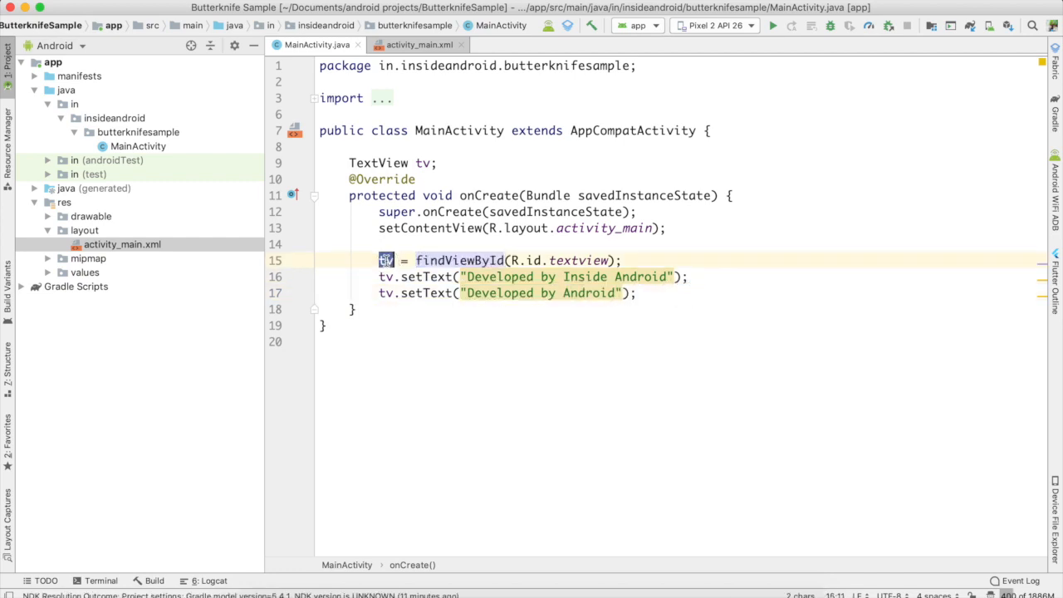
# - Select the TextView field, findViewById and setText lines for deletion
pyautogui.click(418, 45)
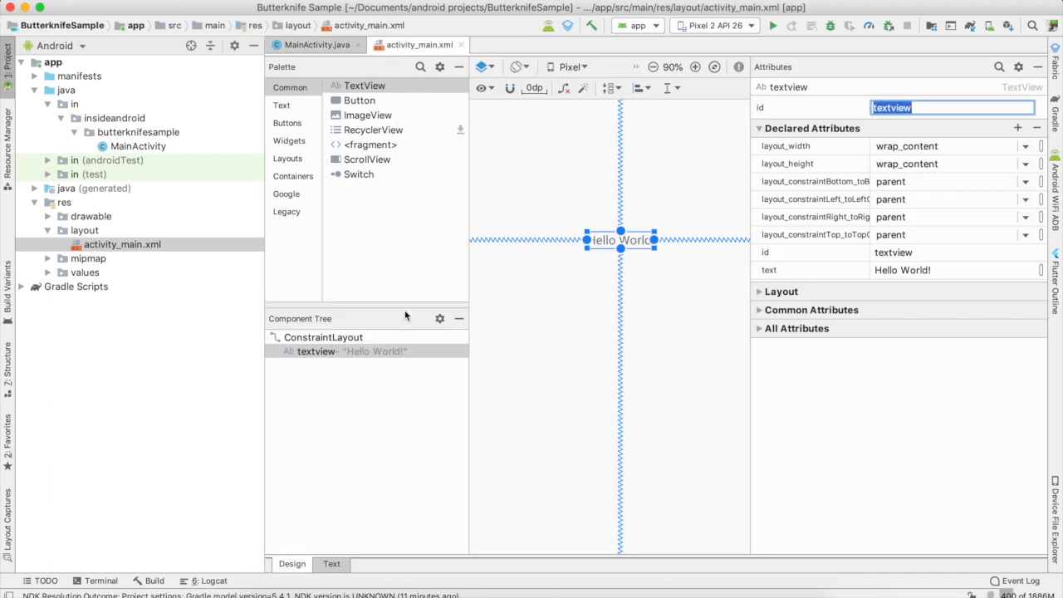
pyautogui.click(315, 45)
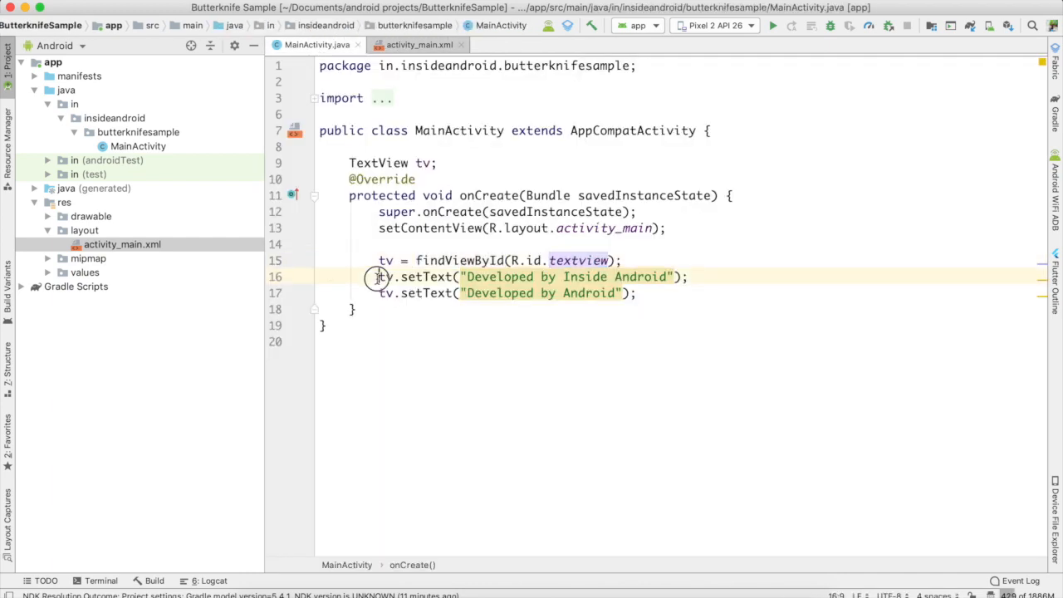
pyautogui.moveTo(379, 276); pyautogui.dragTo(637, 292)
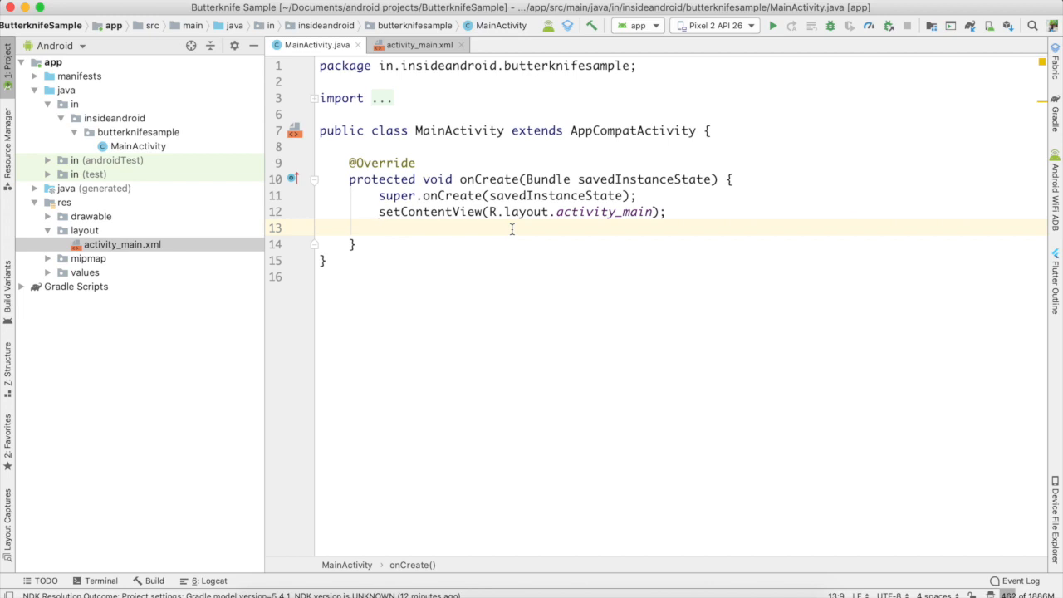
pyautogui.moveTo(586, 591)
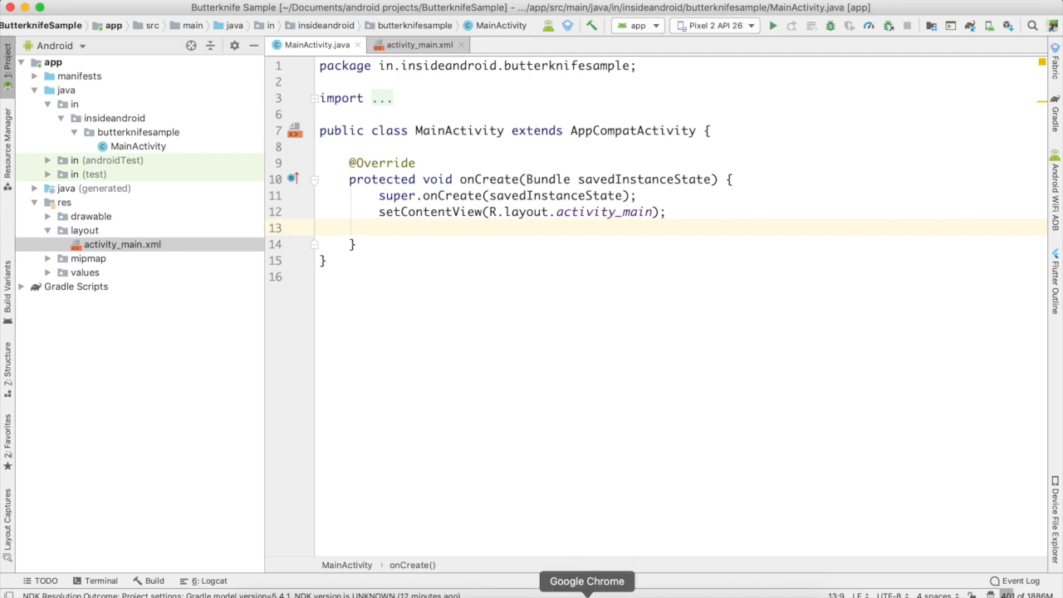
# - Scroll the Butter Knife README to Download and copy the Java 8 compileOptions snippet
pyautogui.click(586, 580)
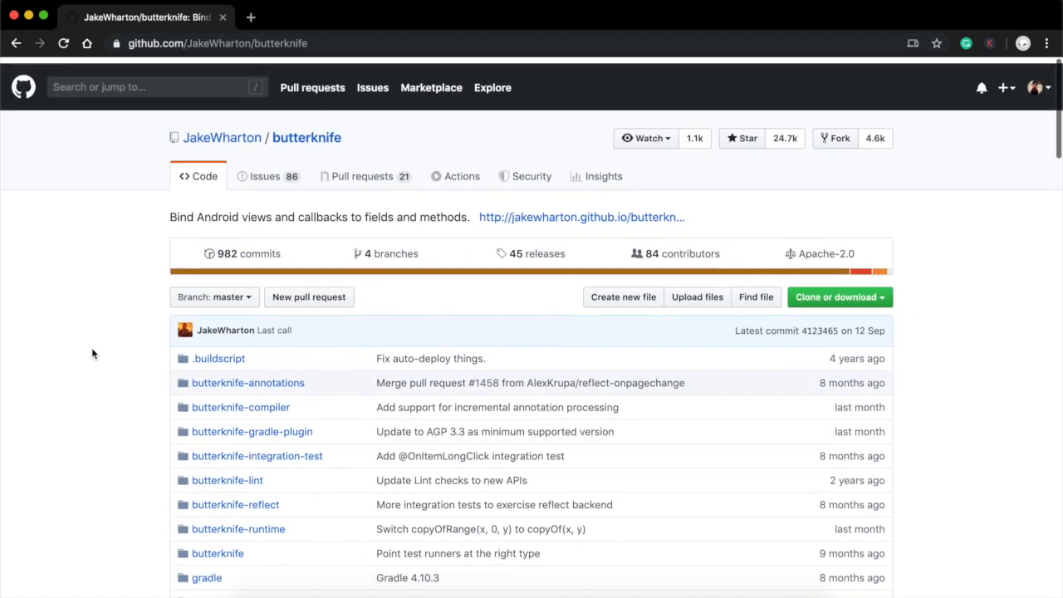
pyautogui.scroll(-3)
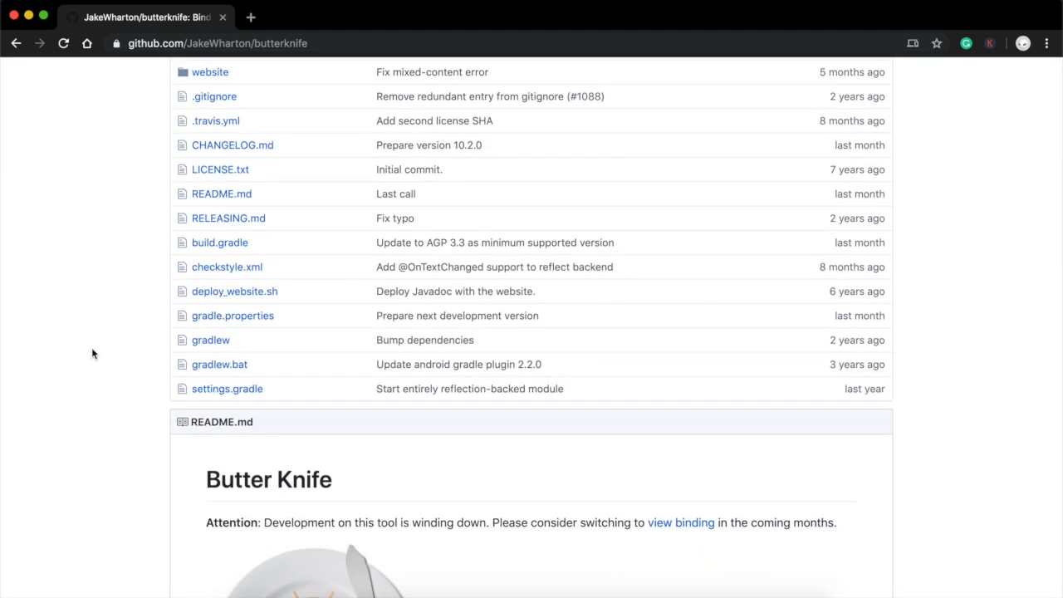
pyautogui.scroll(-3)
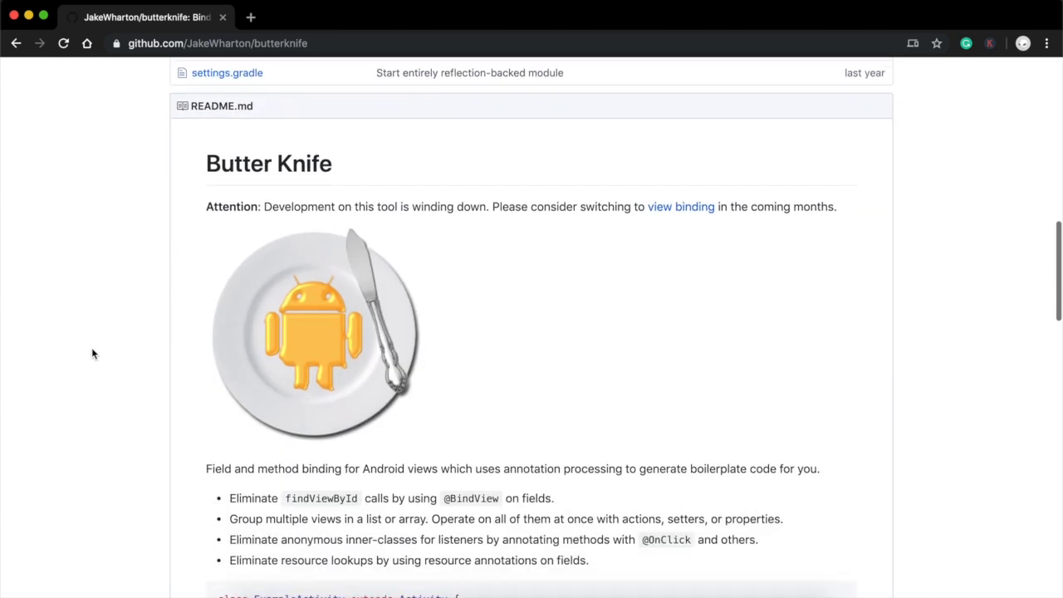
pyautogui.scroll(-3)
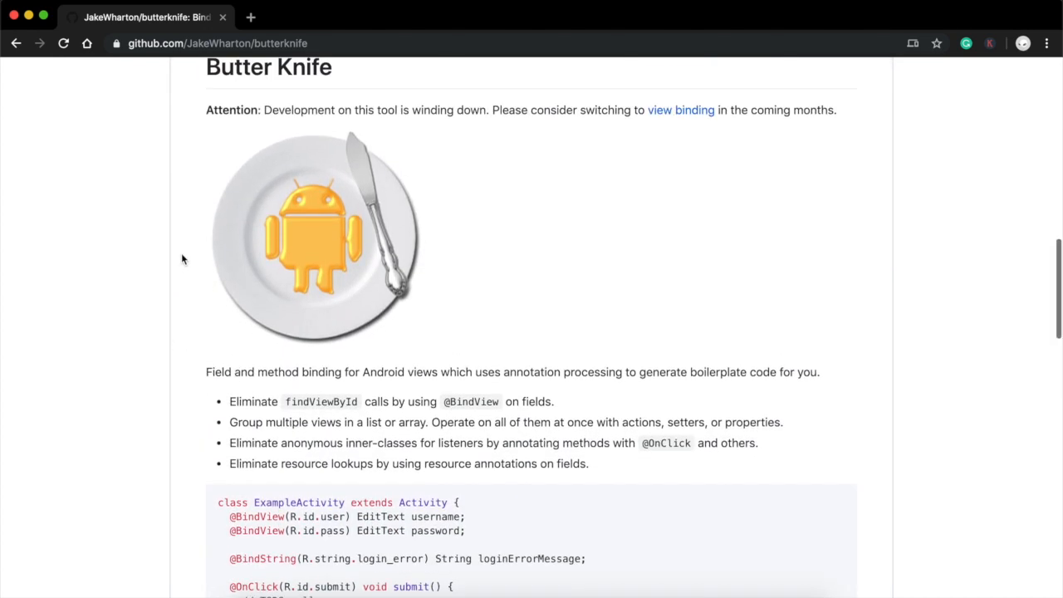
pyautogui.scroll(-3)
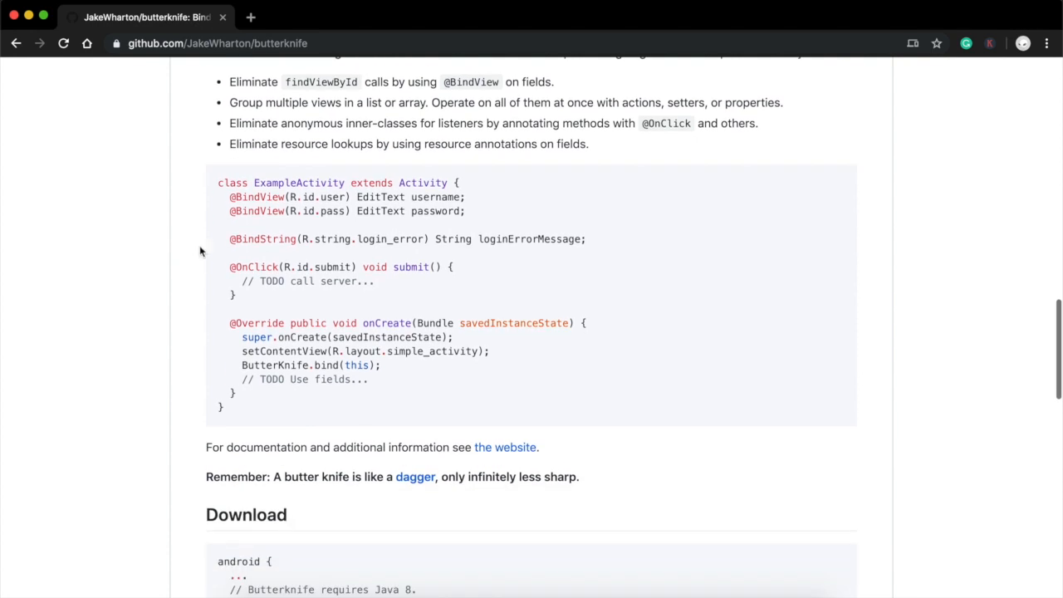
pyautogui.moveTo(146, 463)
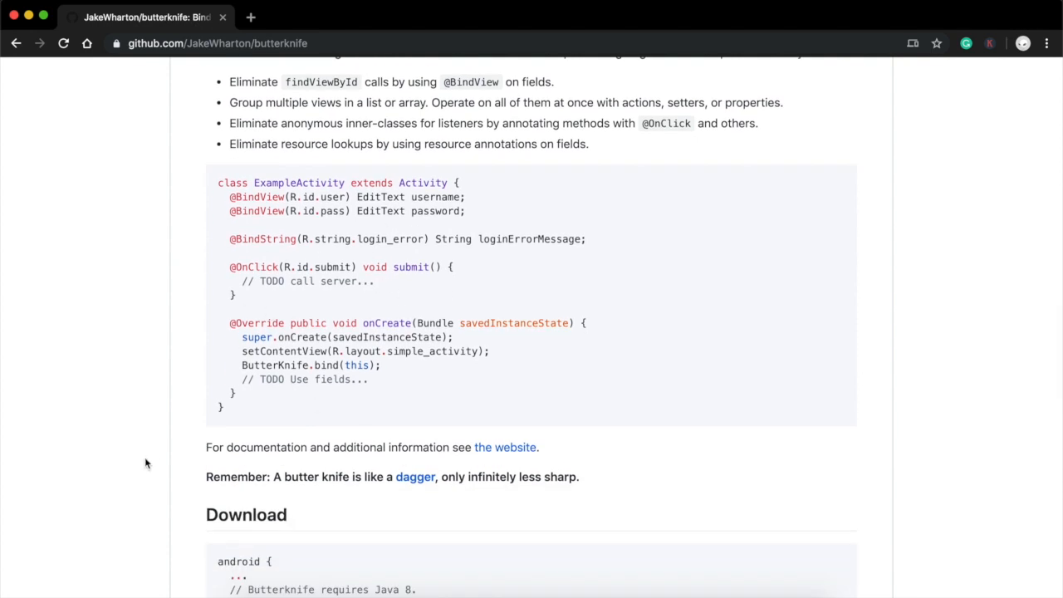
pyautogui.scroll(-3)
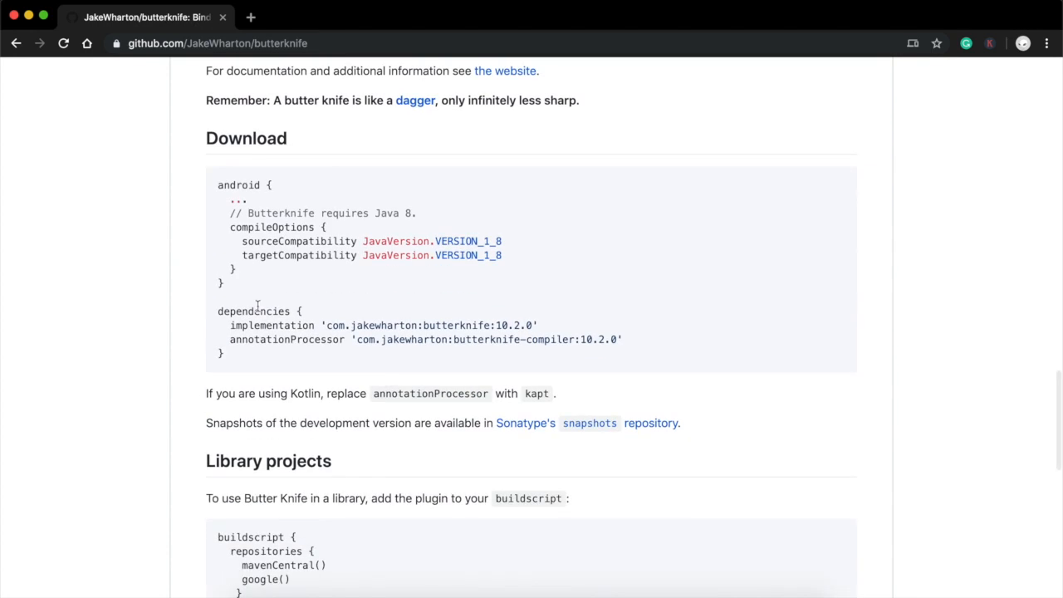
pyautogui.scroll(-3)
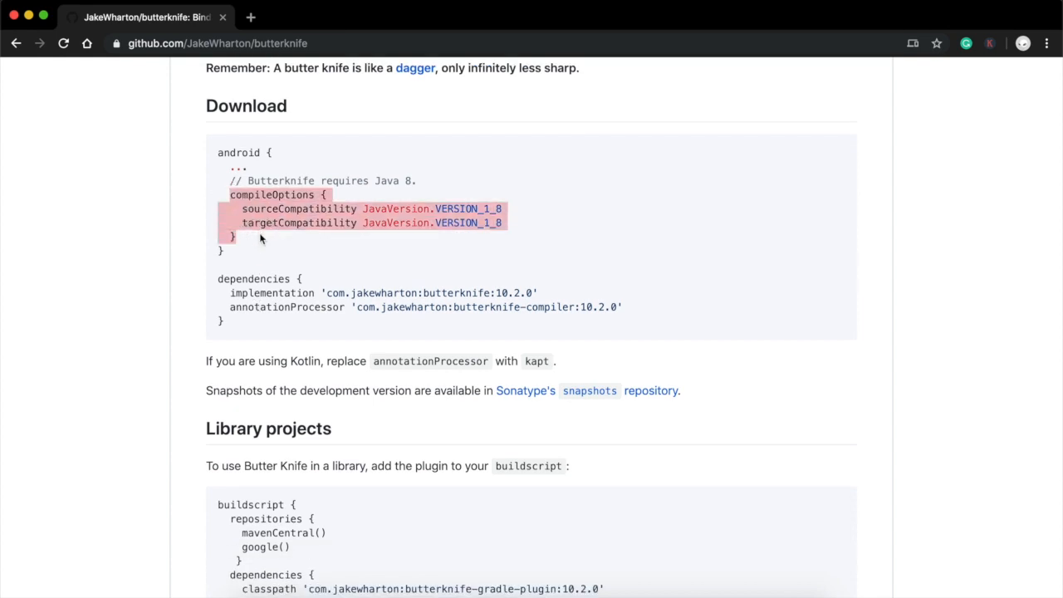
pyautogui.rightClick(260, 238)
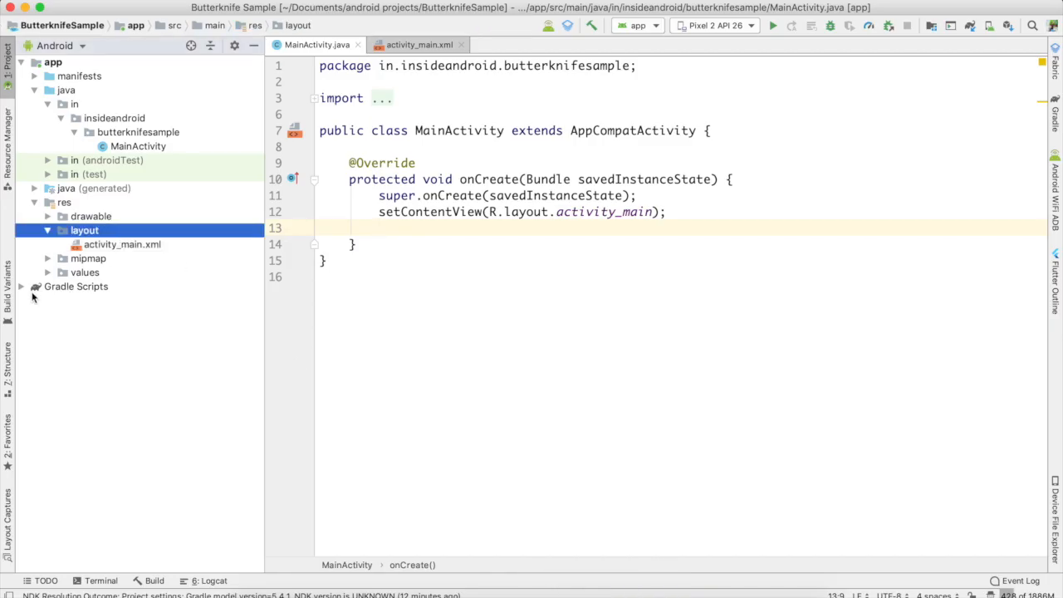
# - Open build.gradle (Module: app) and add compileOptions with VERSION_1_8 compatibility
pyautogui.click(23, 285)
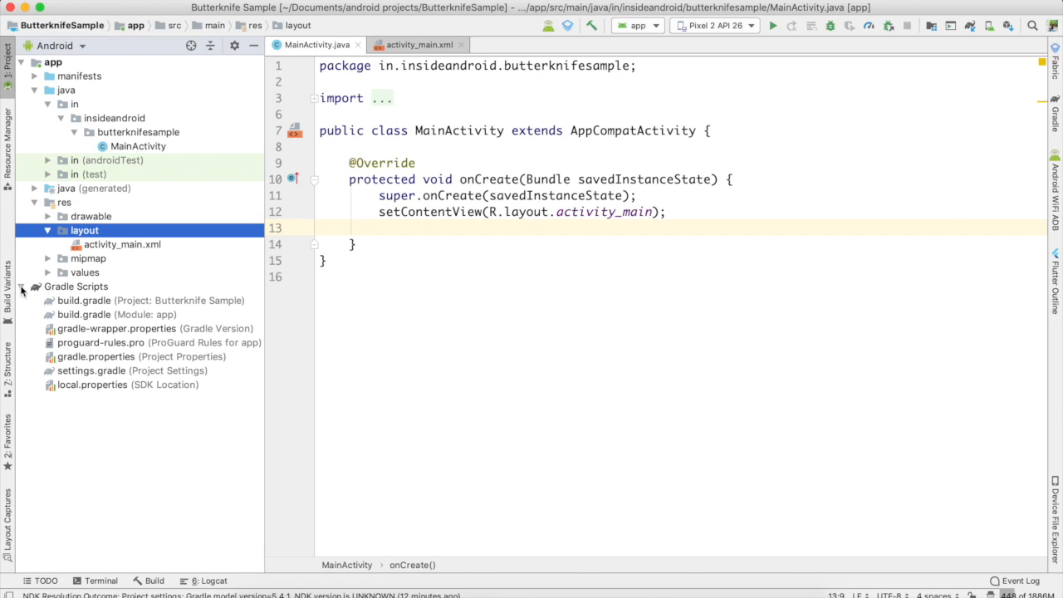
pyautogui.click(116, 314)
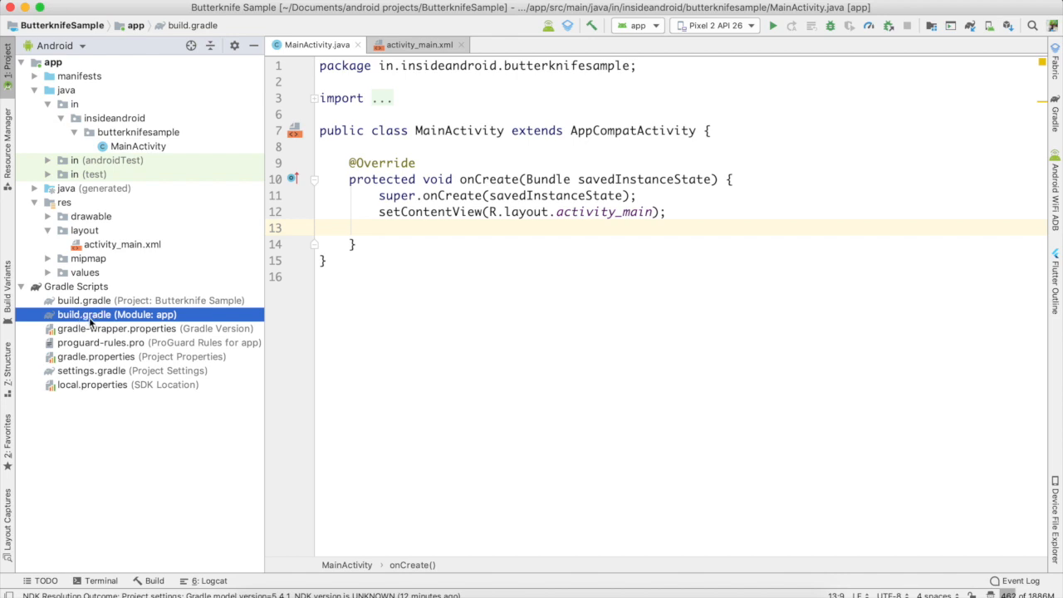
pyautogui.moveTo(177, 320)
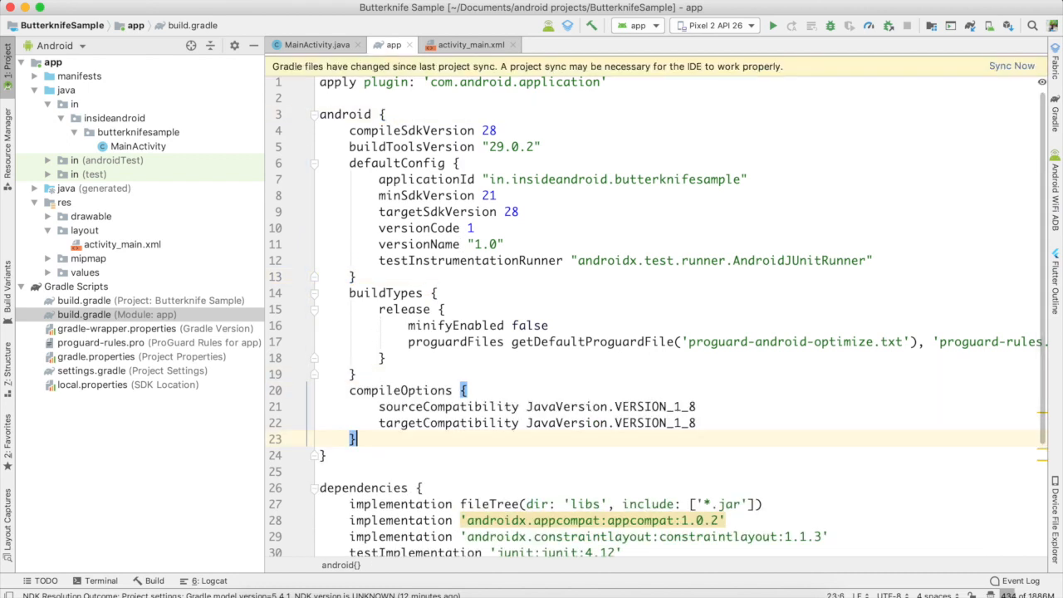
pyautogui.scroll(-3)
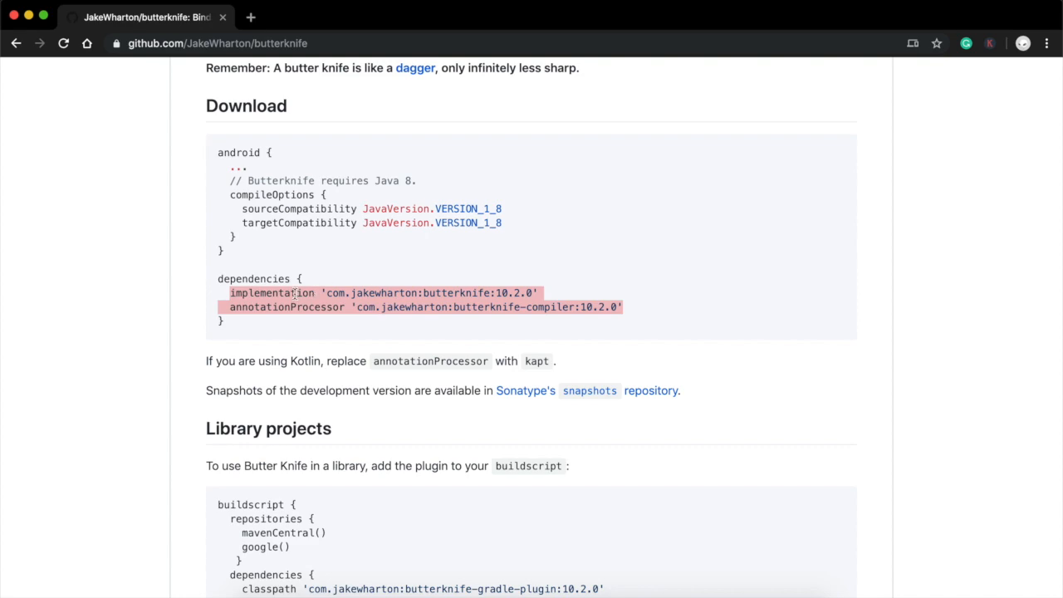
# - Copy the implementation and annotationProcessor Butter Knife dependency lines from the README
pyautogui.rightClick(373, 299)
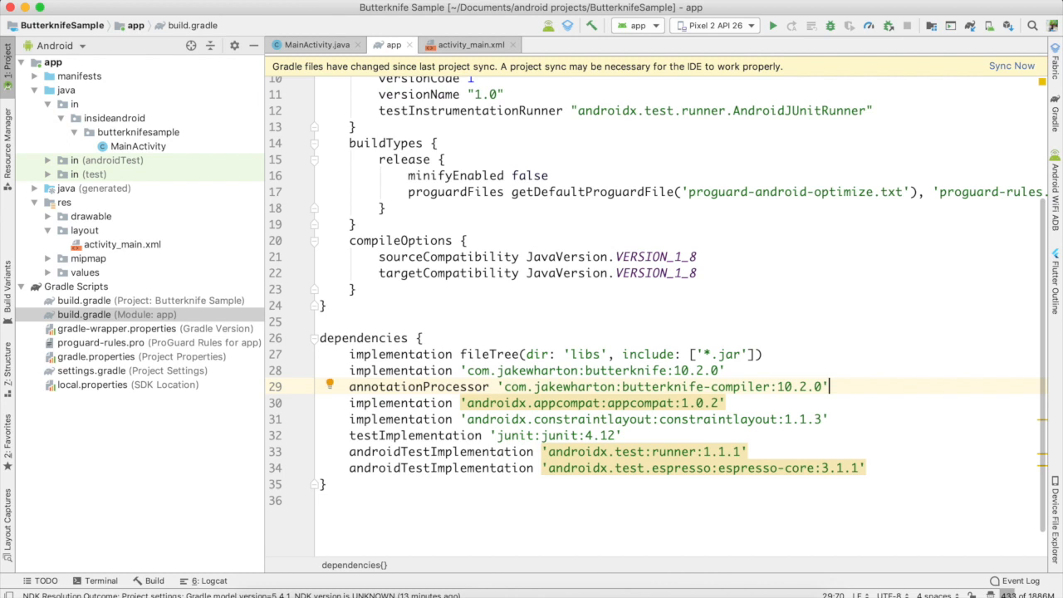
pyautogui.moveTo(1011, 65)
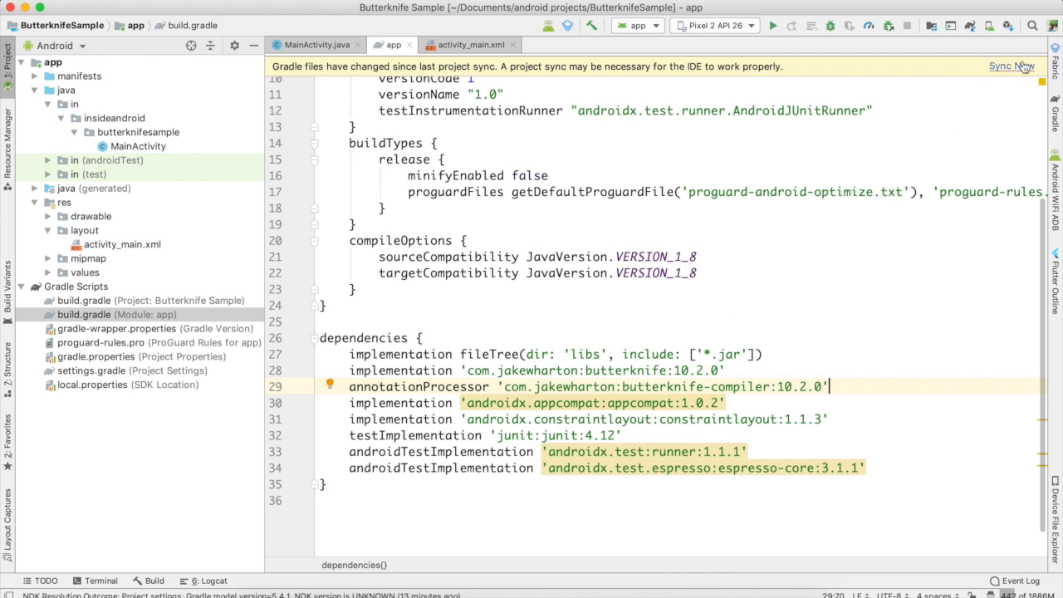
# - Add the butterknife 10.2.0 dependencies, sync Gradle, and return to MainActivity.java
pyautogui.click(1012, 66)
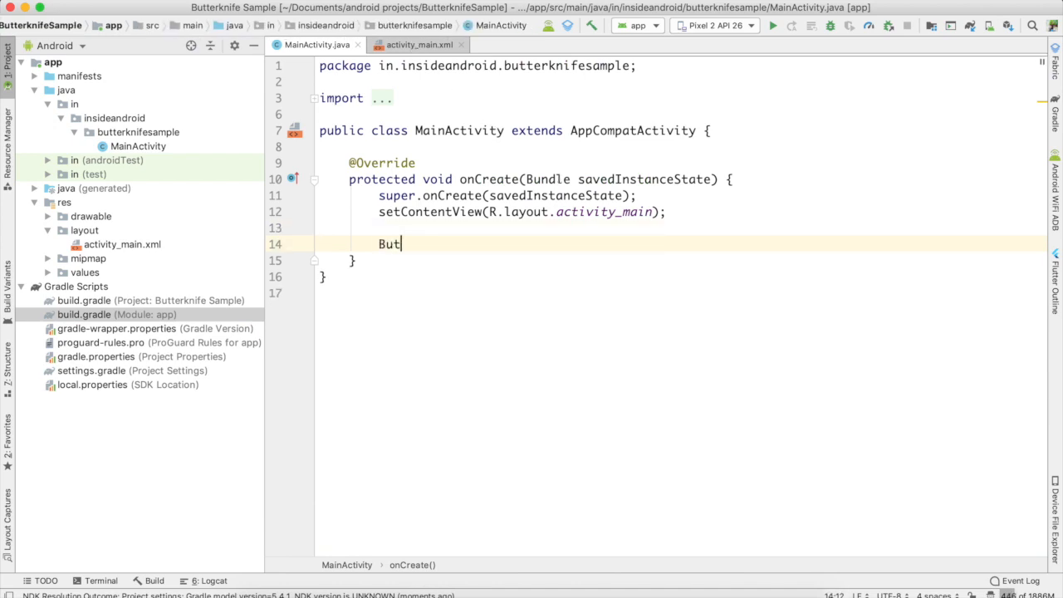
pyautogui.write('ter')
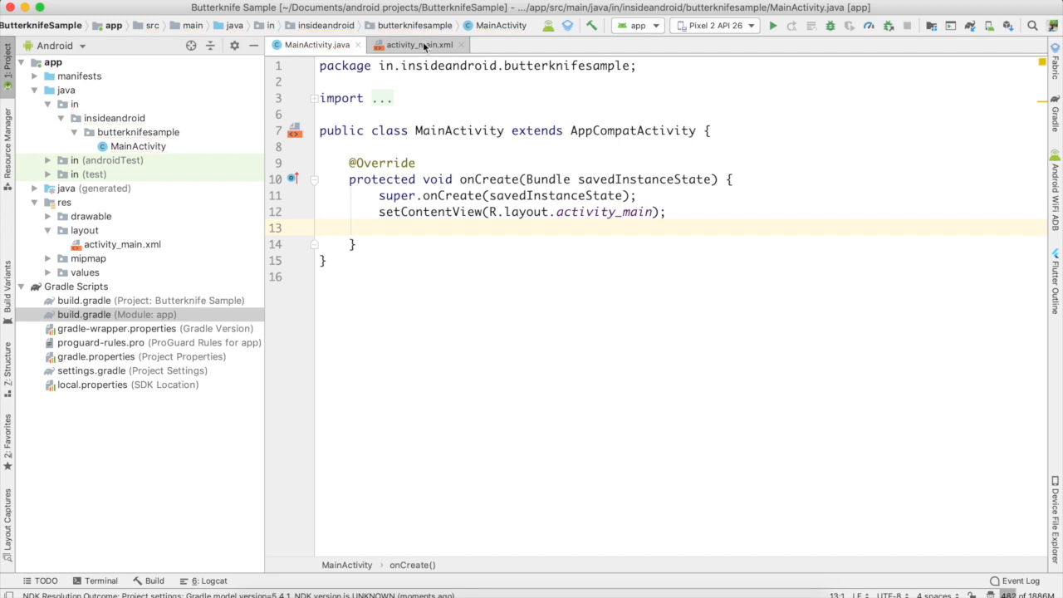
pyautogui.click(417, 44)
pyautogui.write('@')
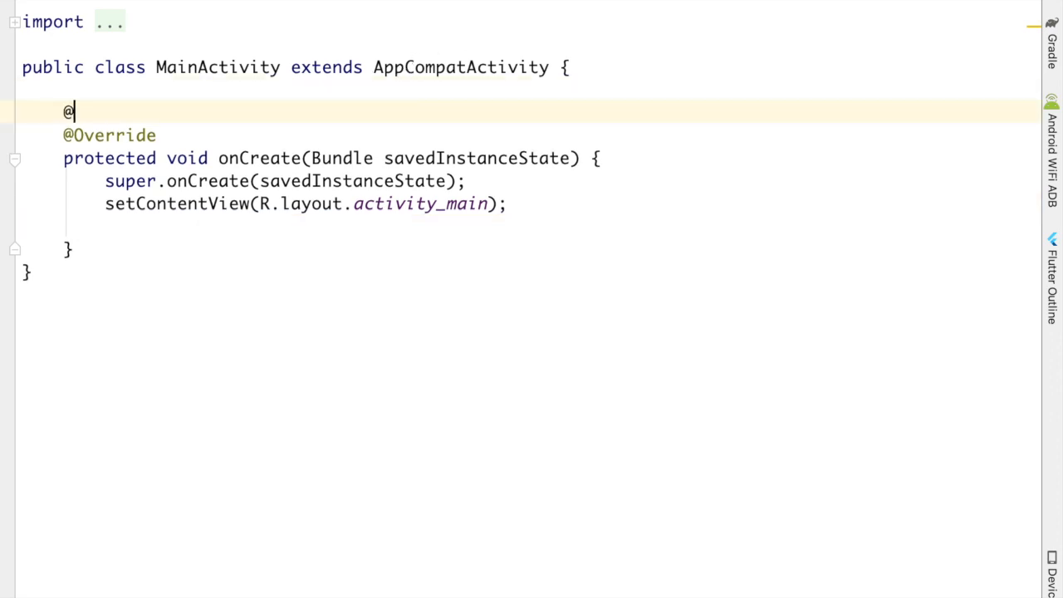
pyautogui.write('Bind')
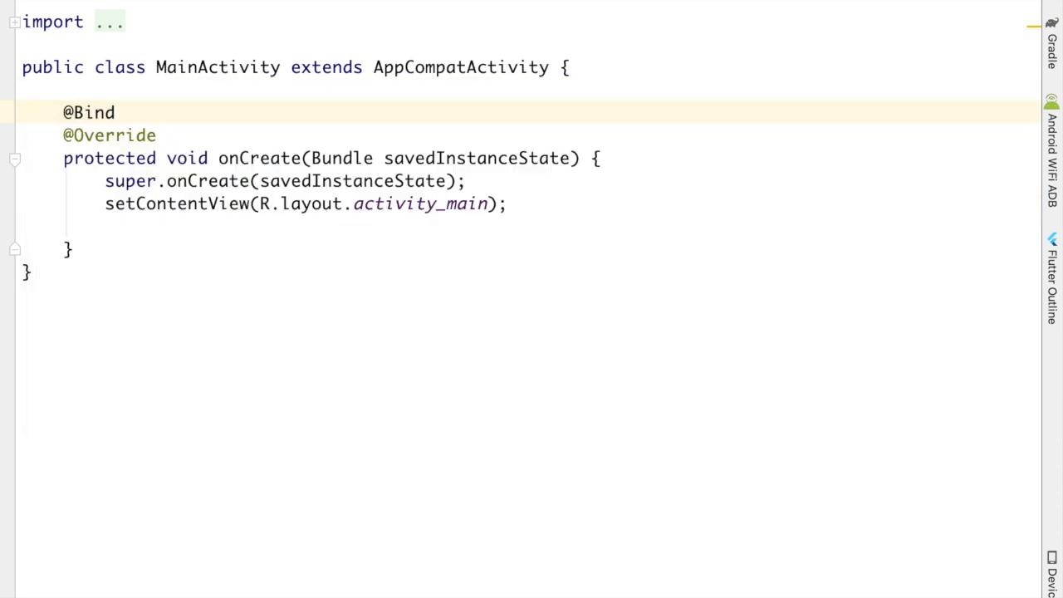
pyautogui.write('View(R.id)')
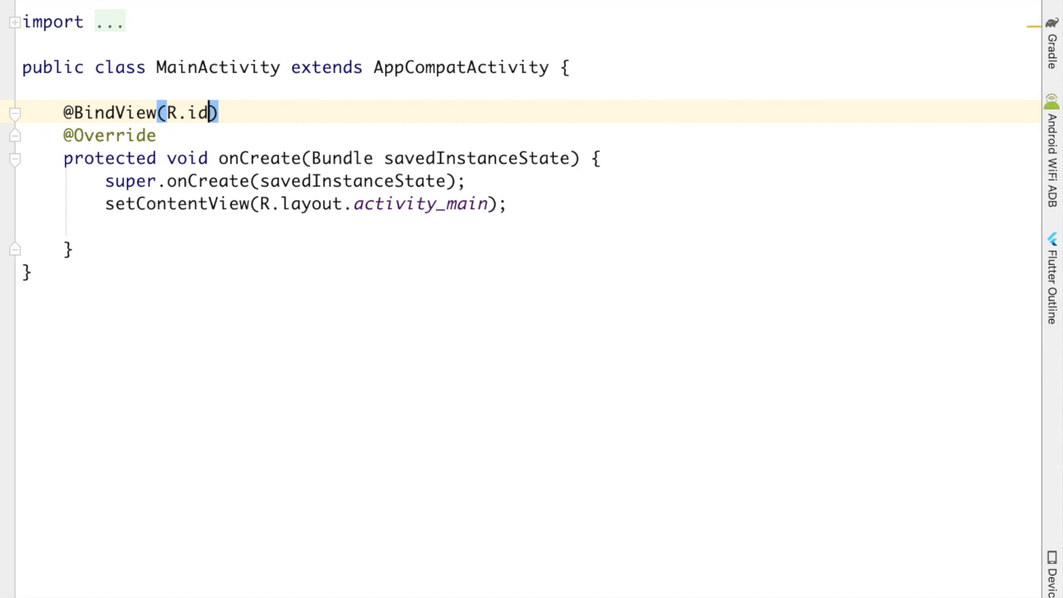
pyautogui.write('.textview')
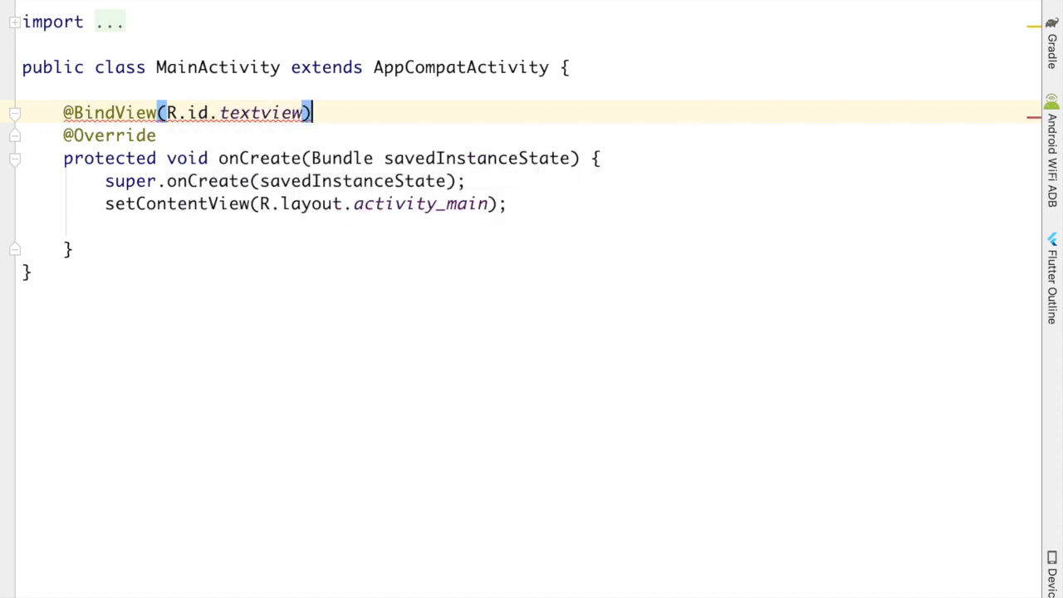
pyautogui.write('TextView')
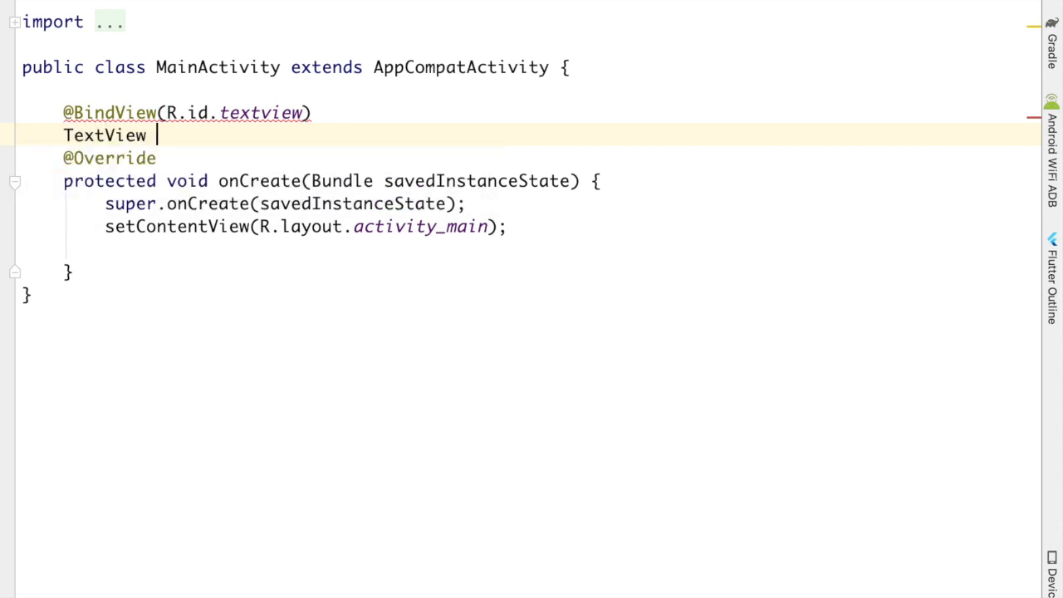
pyautogui.write('tv;')
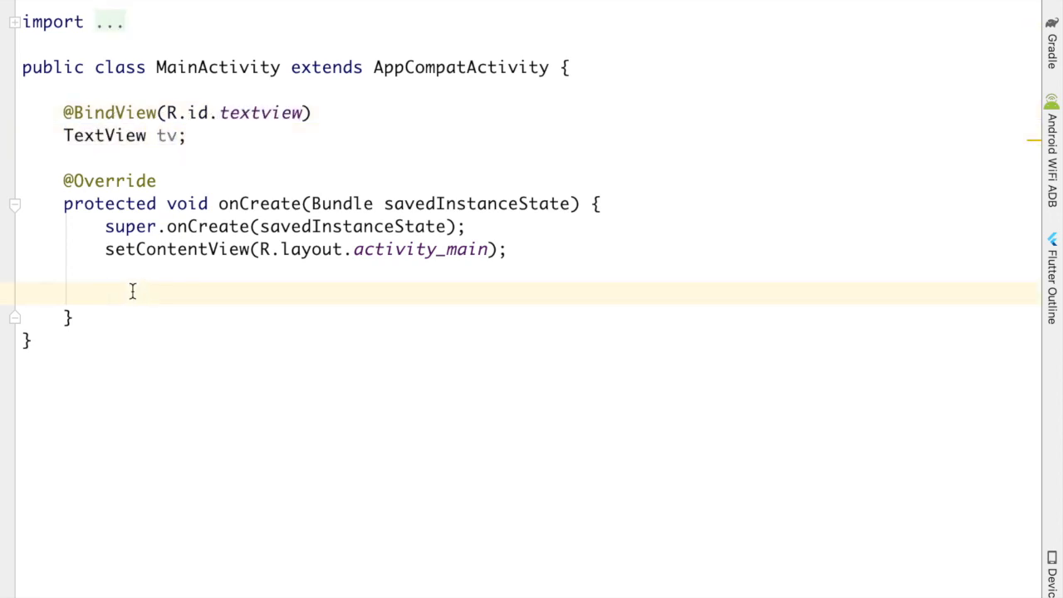
# - Call ButterKnife.bind(this) after setContentView, commented '//bind the current view'
pyautogui.write('ButterKnife.bind(')
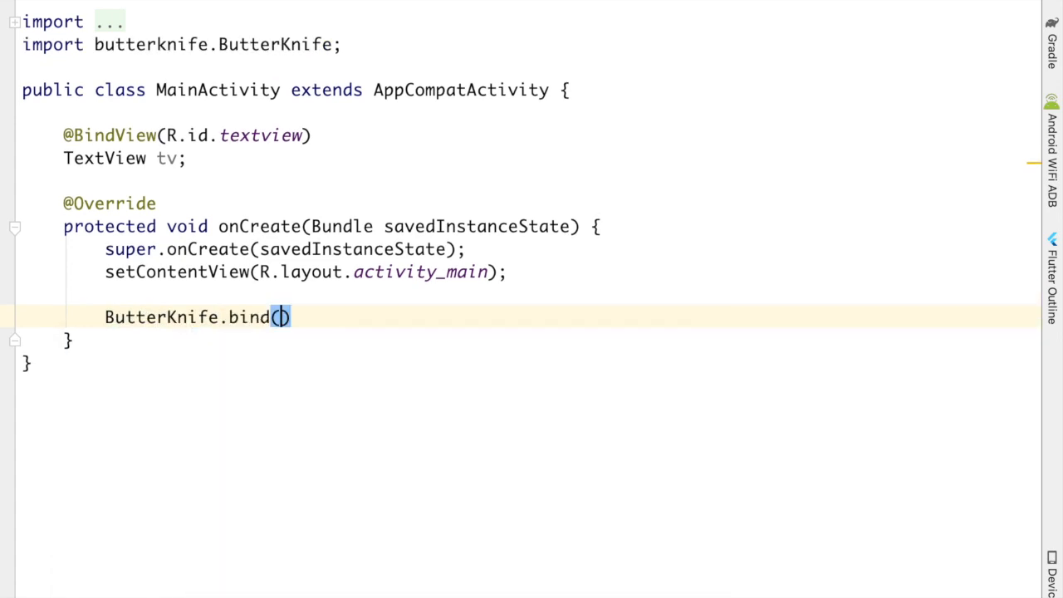
pyautogui.write('this')
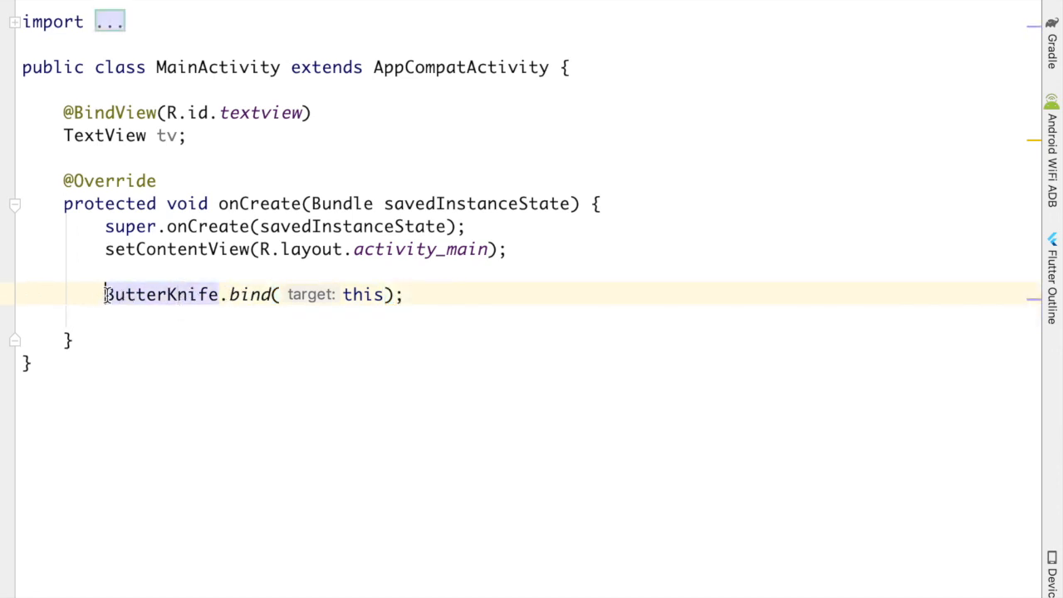
pyautogui.write('//binde')
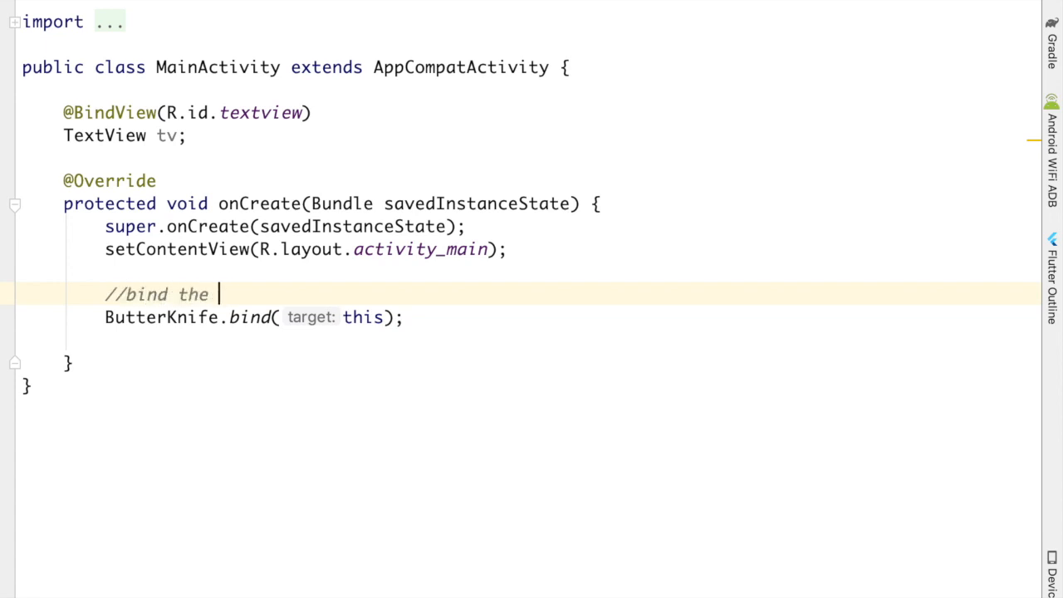
pyautogui.write('curre')
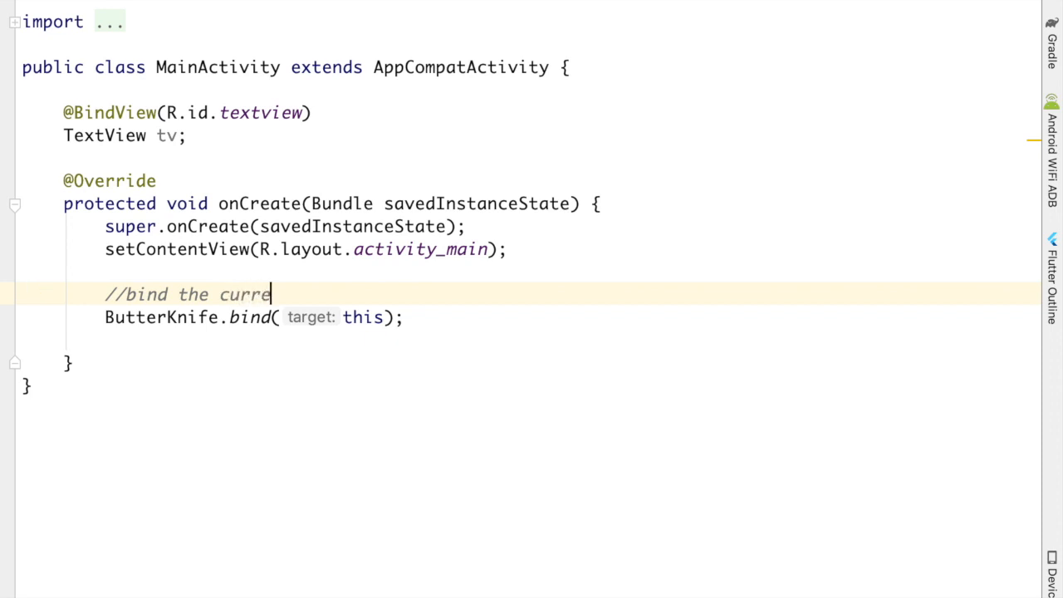
pyautogui.write('nt view')
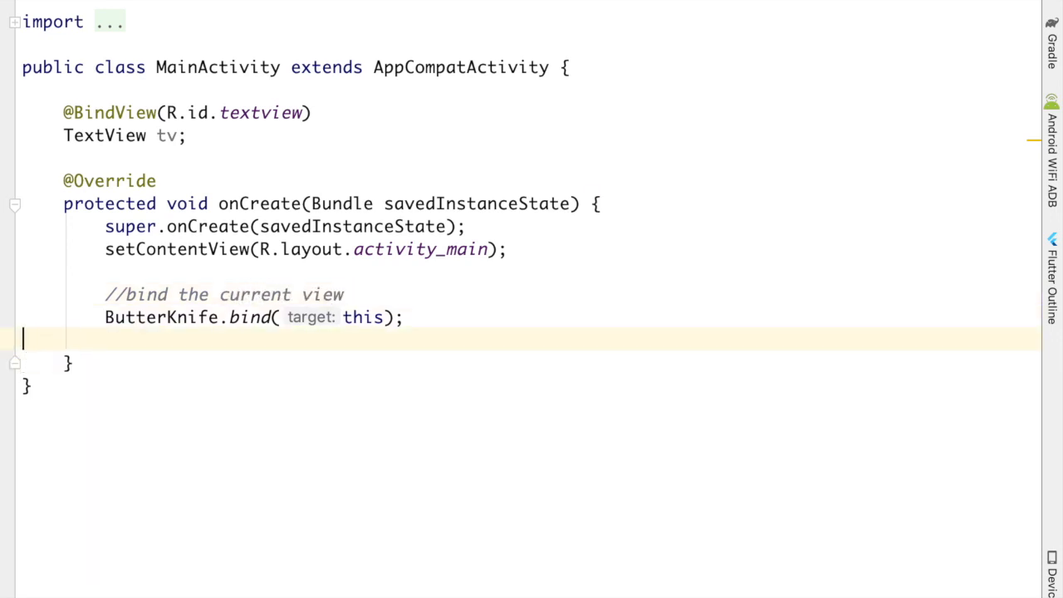
pyautogui.write('tv.setText("");')
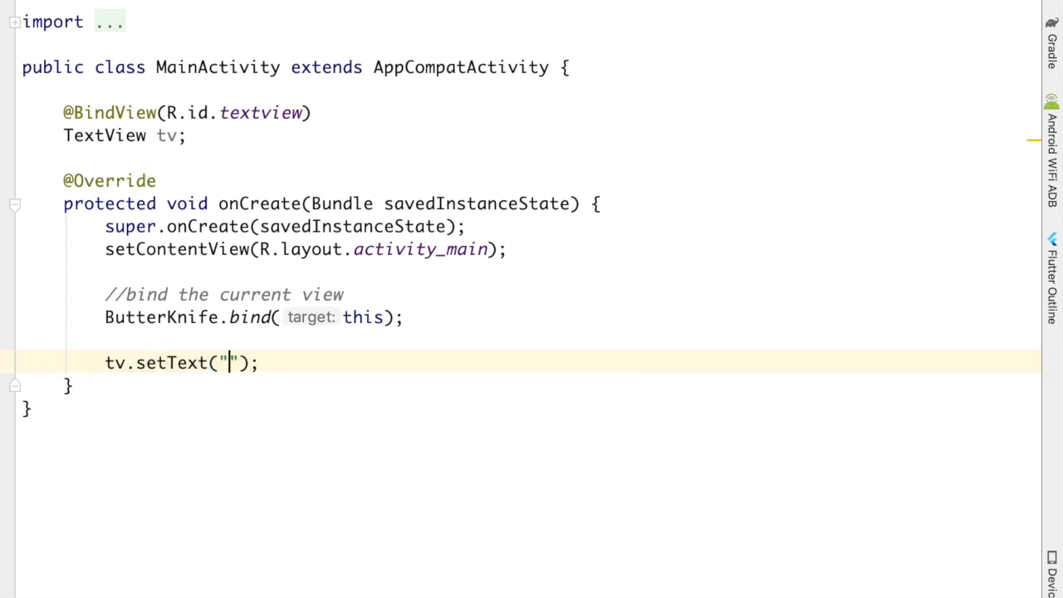
pyautogui.write('Developed b')
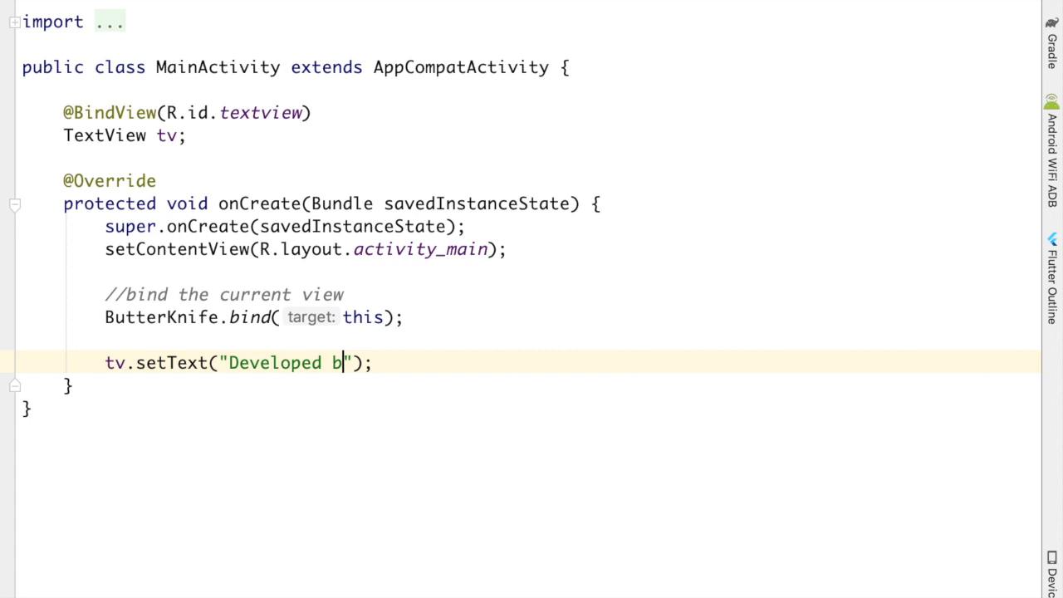
pyautogui.write('u')
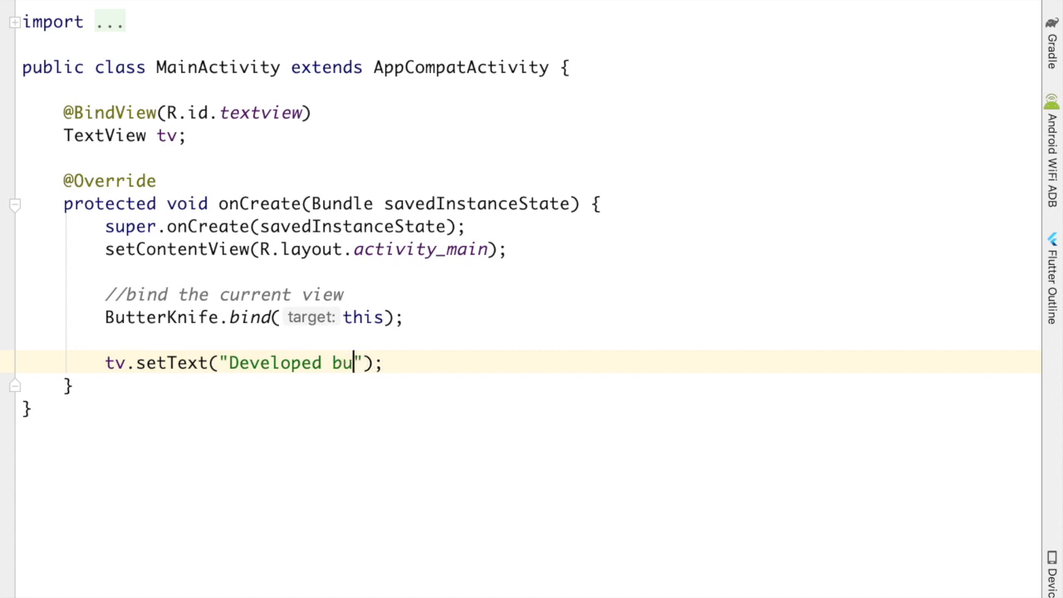
pyautogui.write('by Knside Andr')
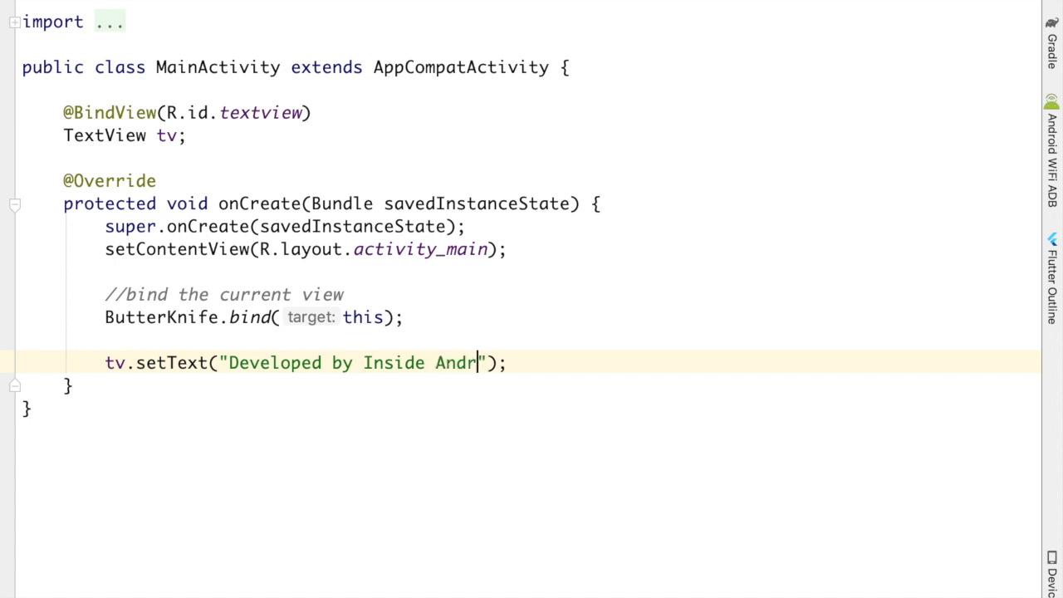
pyautogui.write('oid')
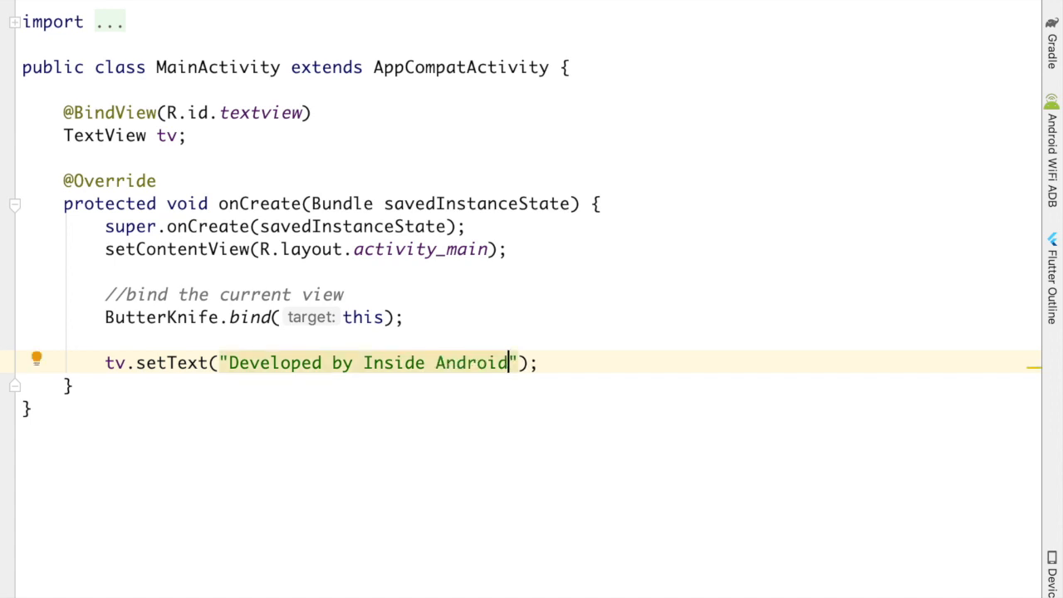
pyautogui.write('tv,')
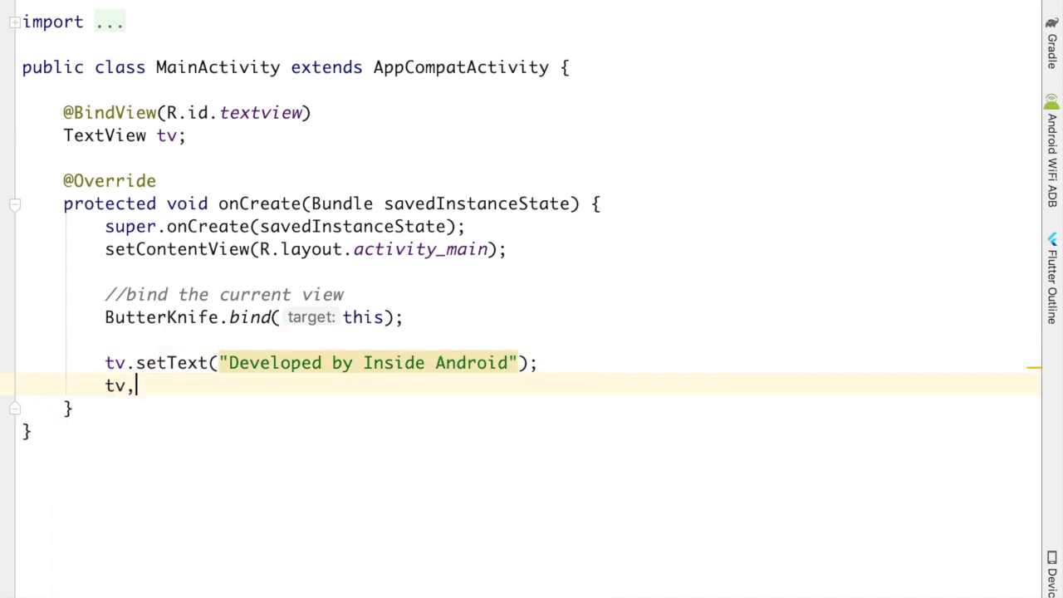
pyautogui.write('get')
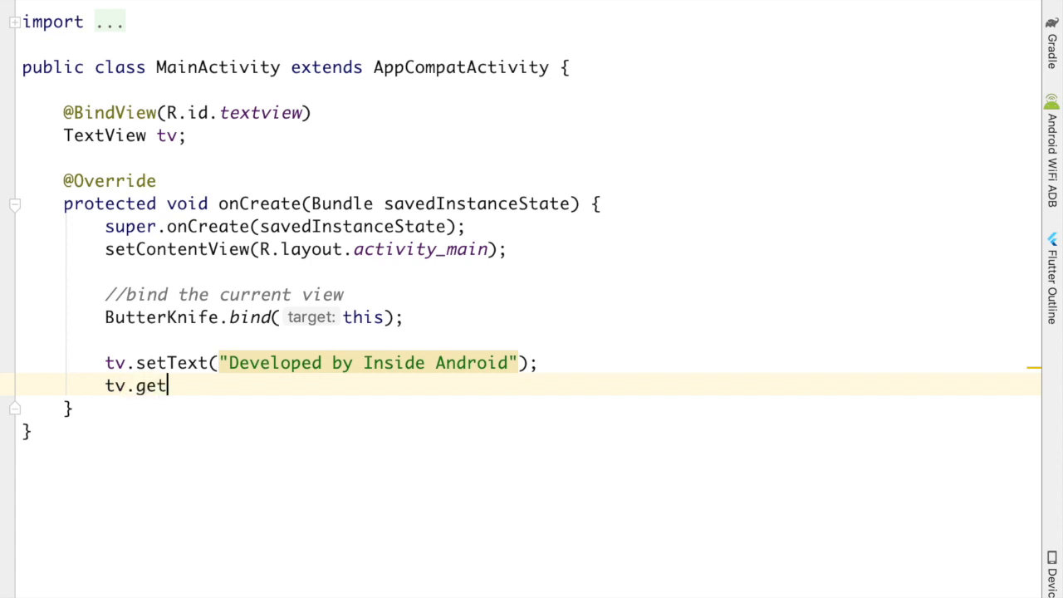
pyautogui.write('Text();')
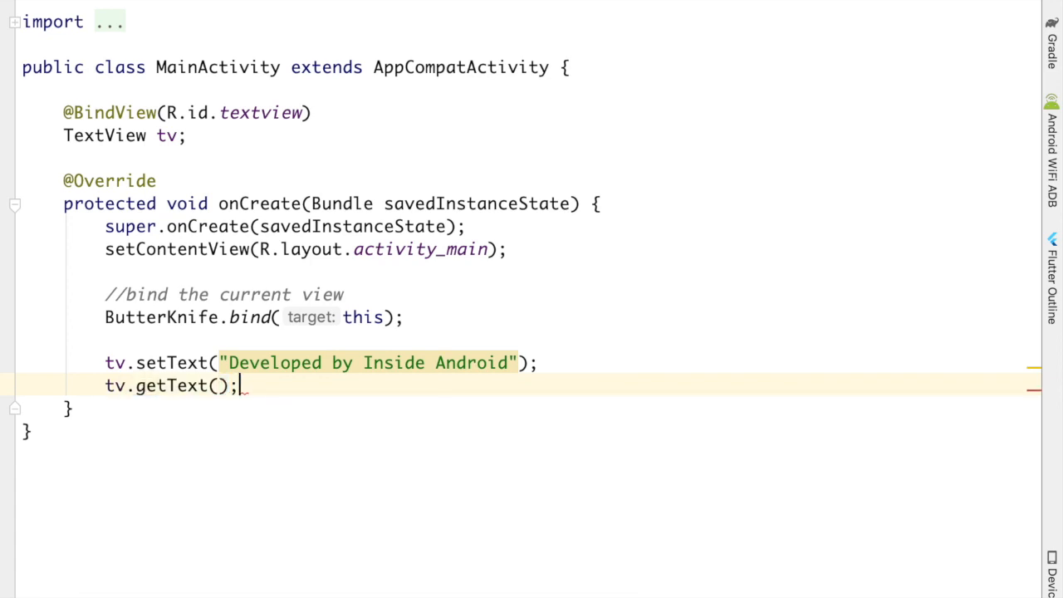
pyautogui.write('.to')
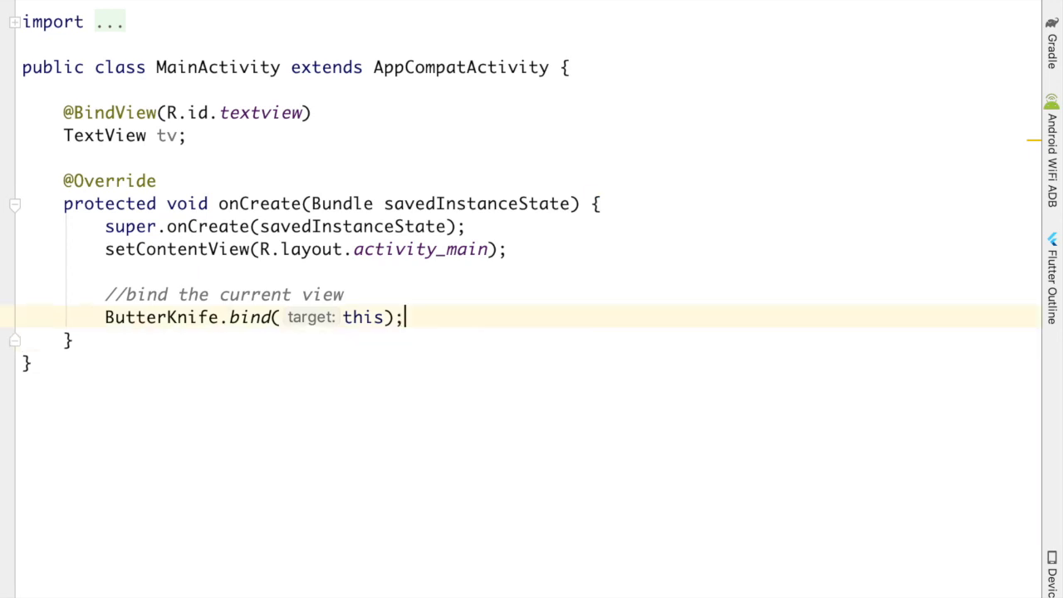
pyautogui.doubleClick(162, 317)
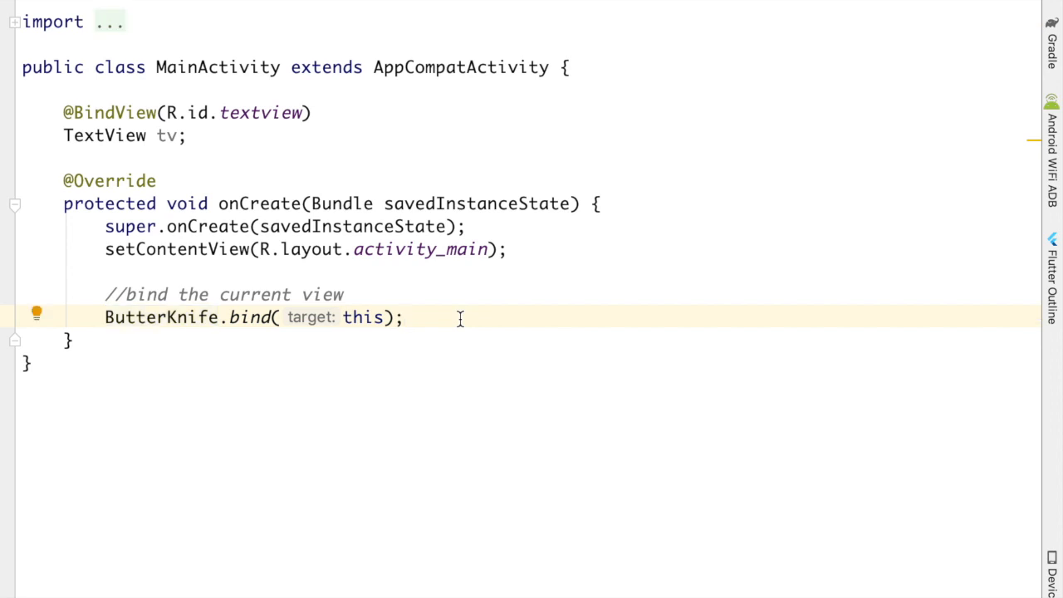
pyautogui.press('Enter')
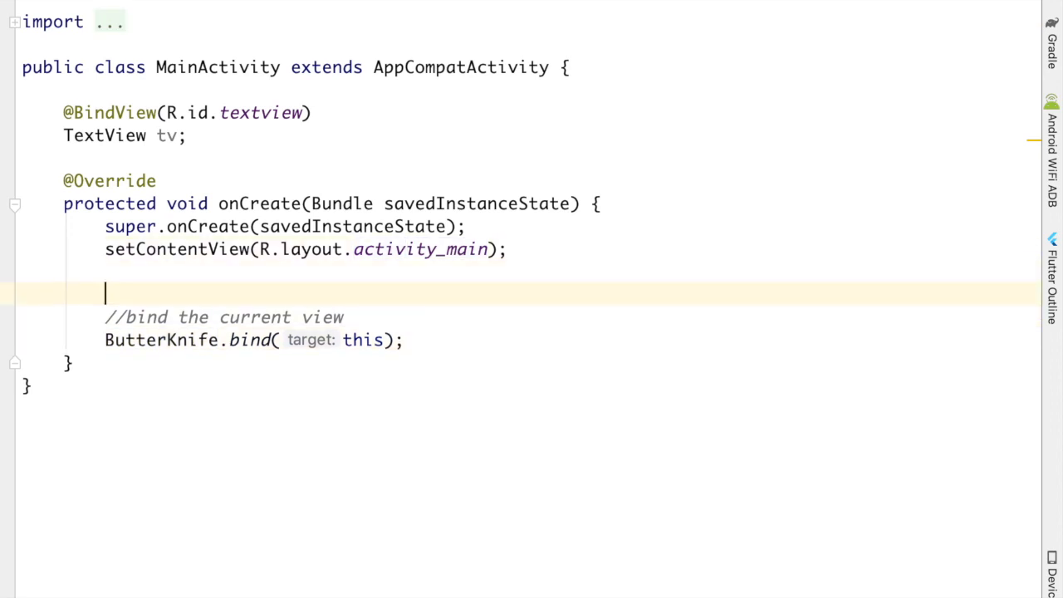
pyautogui.write('findViewById()')
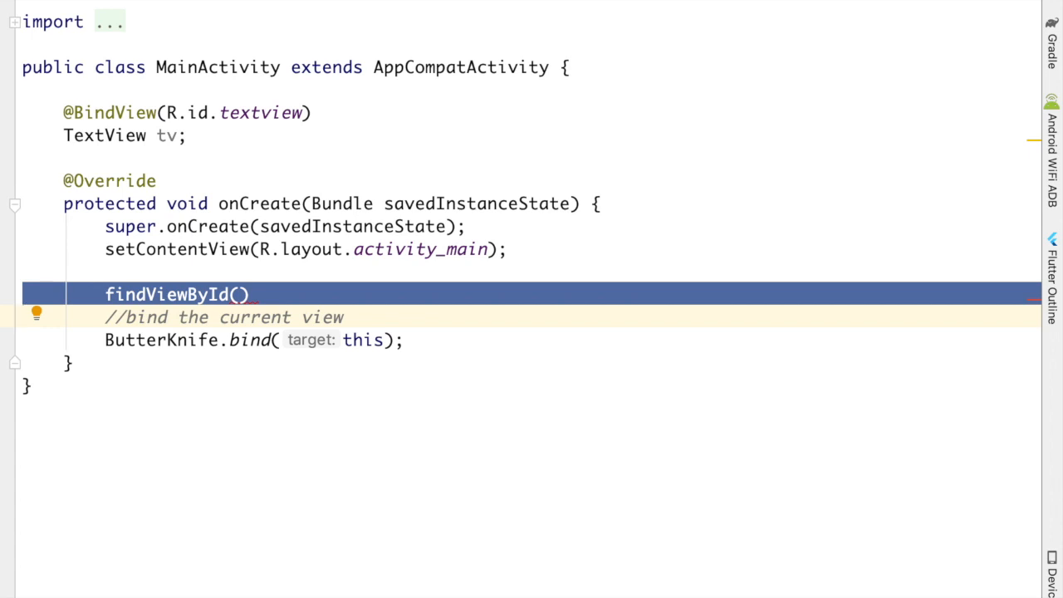
pyautogui.press('Delete')
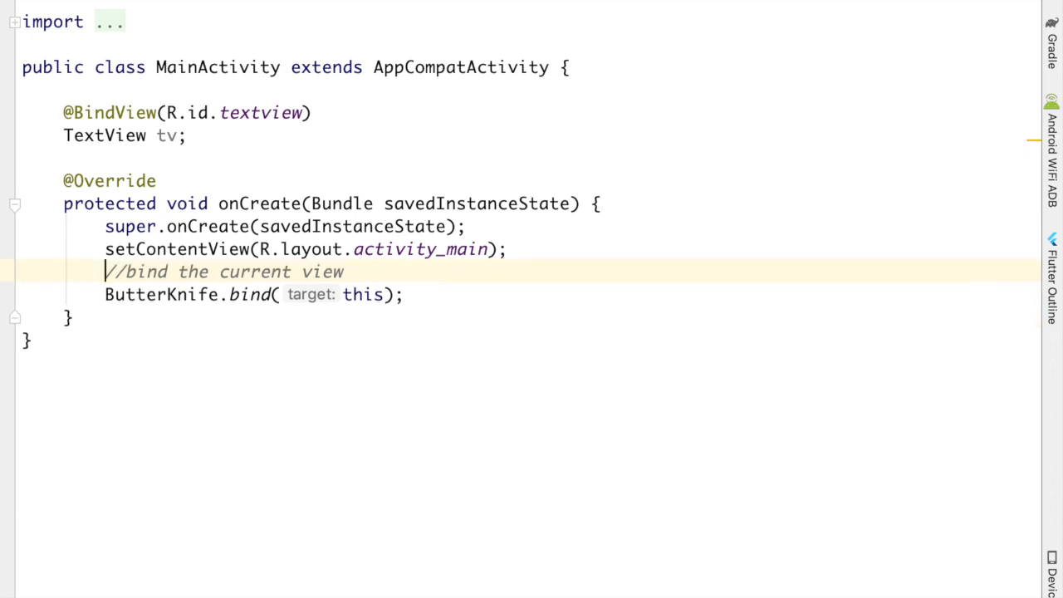